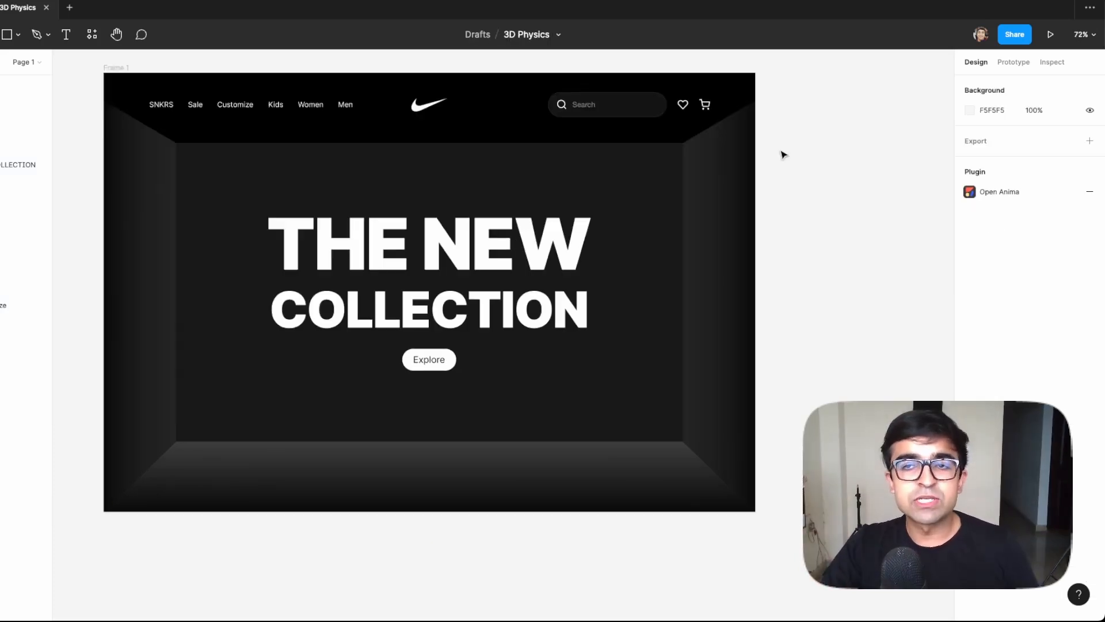
Step: Launch the Spline editor from spline.design via Open App, landing in a new untitled scene
{"action": "left_click", "coordinate": [428, 282]}
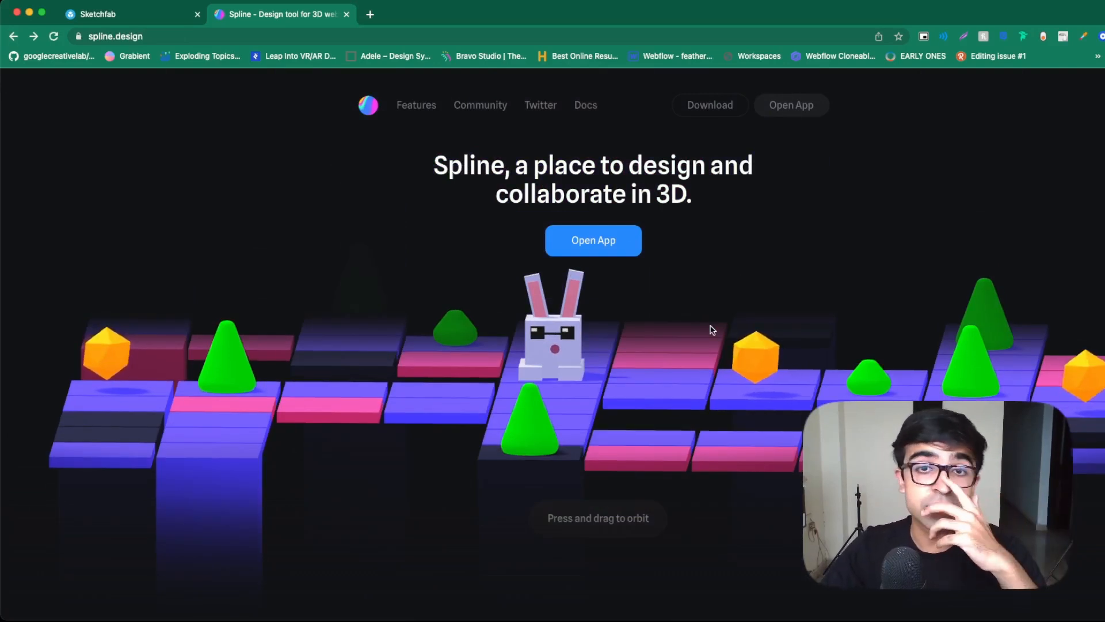
{"action": "mouse_move", "coordinate": [791, 105]}
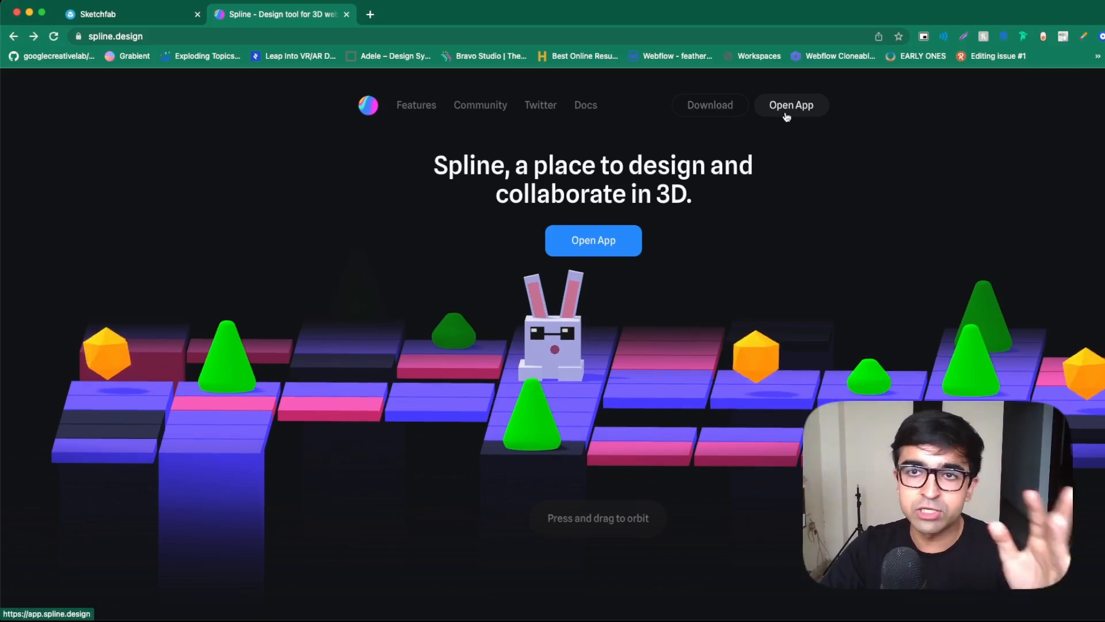
{"action": "left_click", "coordinate": [791, 105]}
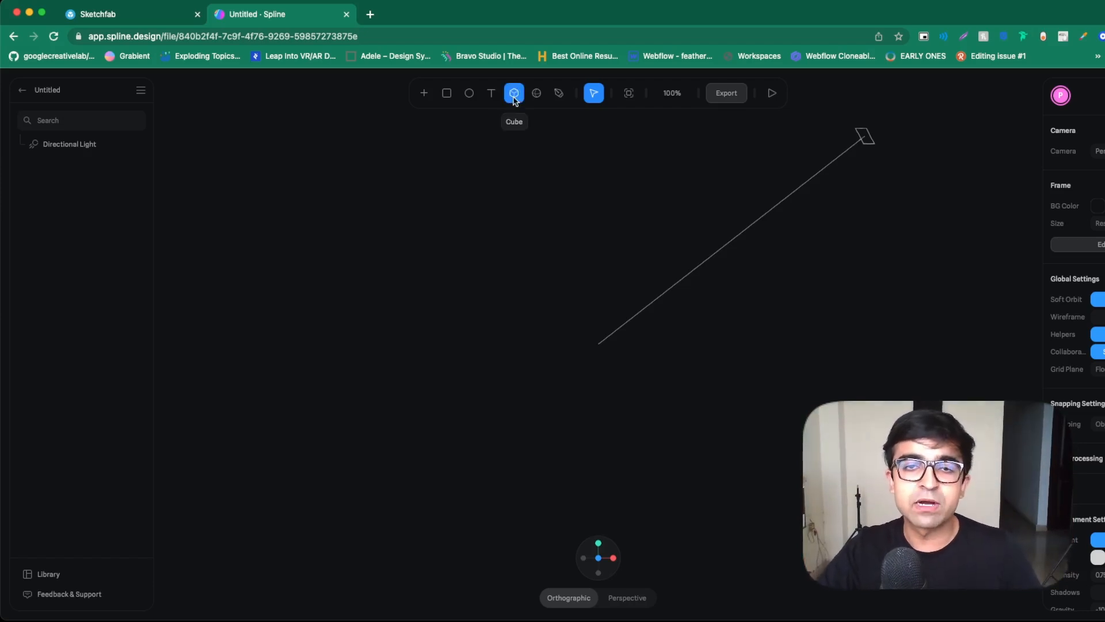
Step: Place a cube and flatten it into a wide, thin platform slab next to the directional light
{"action": "left_click", "coordinate": [514, 92]}
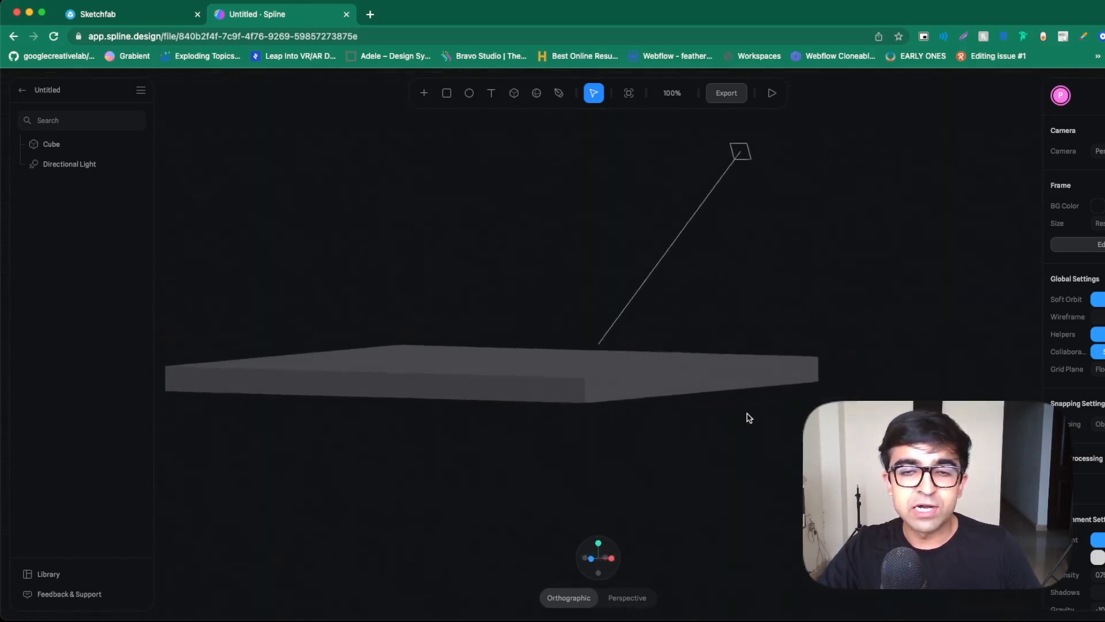
{"action": "left_click_drag", "start_coordinate": [747, 417], "coordinate": [677, 279]}
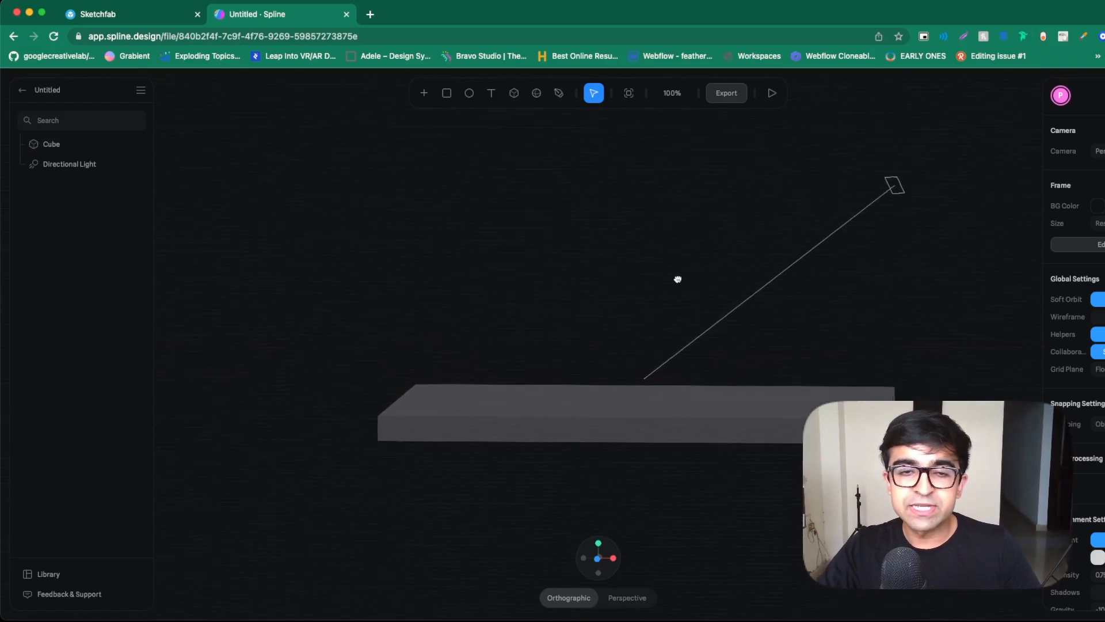
{"action": "left_click_drag", "start_coordinate": [677, 278], "coordinate": [410, 446]}
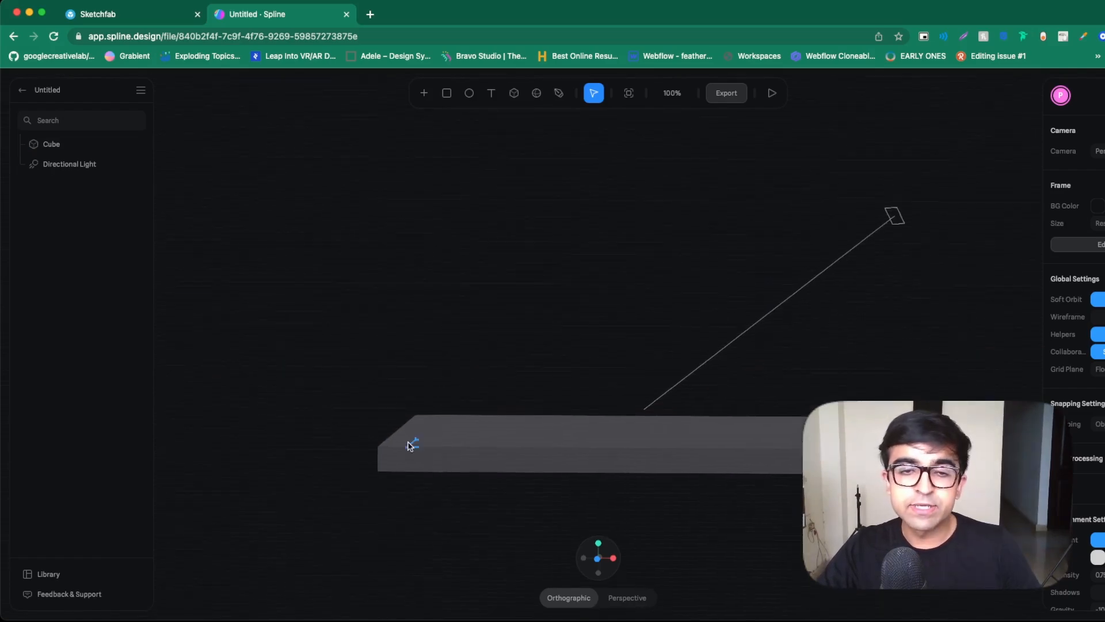
Step: Add Cube 2 and Cube 3 as raised walls standing on the slab's opposite edges
{"action": "left_click", "coordinate": [535, 92]}
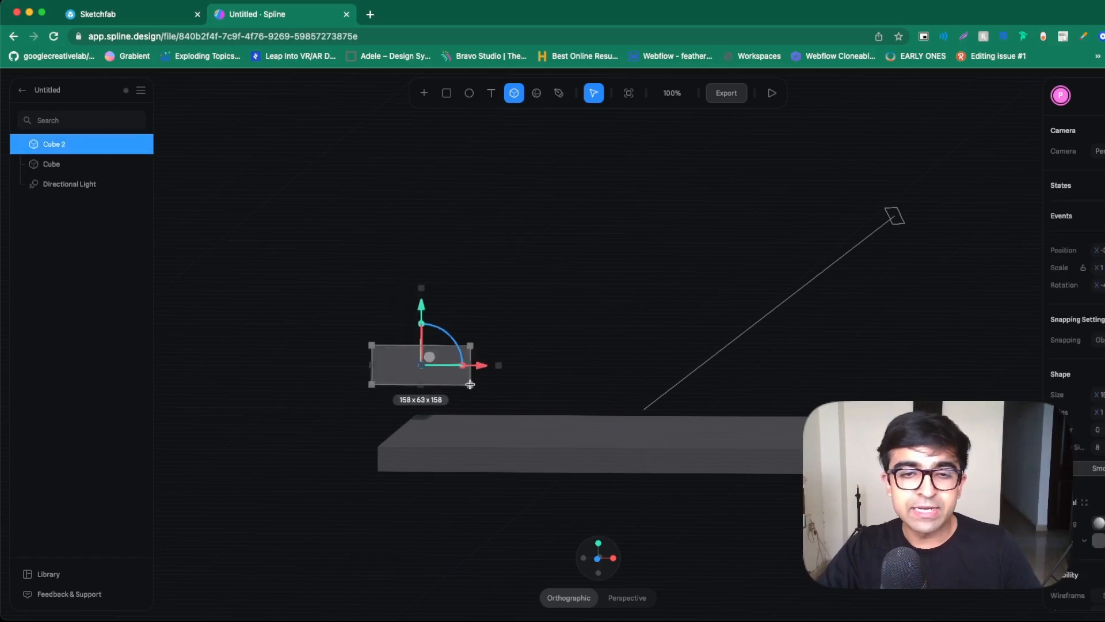
{"action": "left_click_drag", "start_coordinate": [469, 385], "coordinate": [490, 412]}
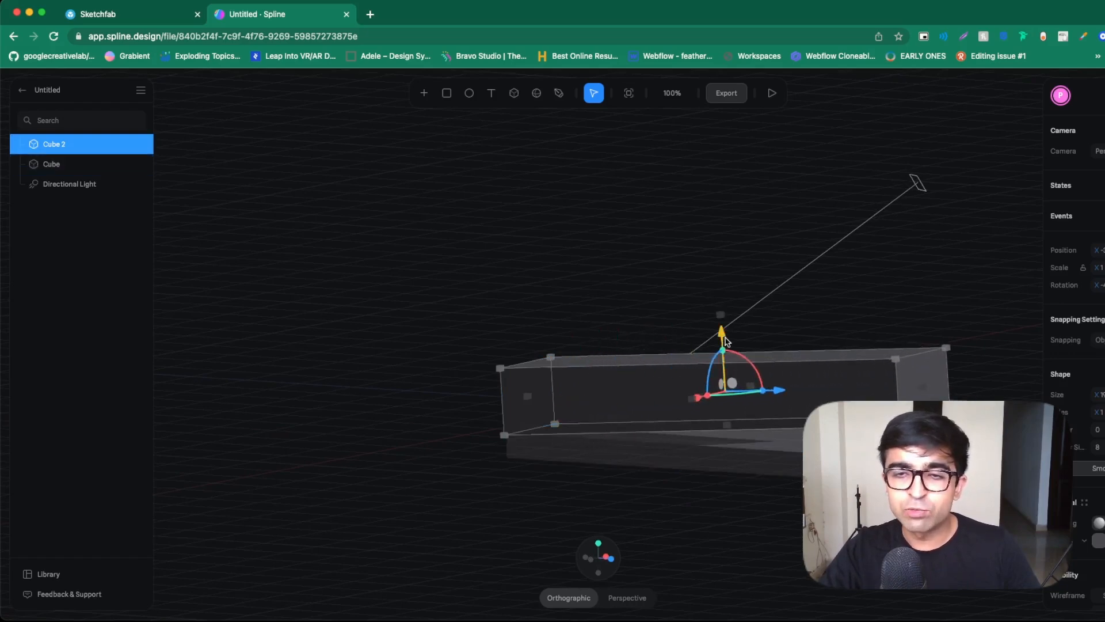
{"action": "left_click_drag", "start_coordinate": [721, 333], "coordinate": [740, 358]}
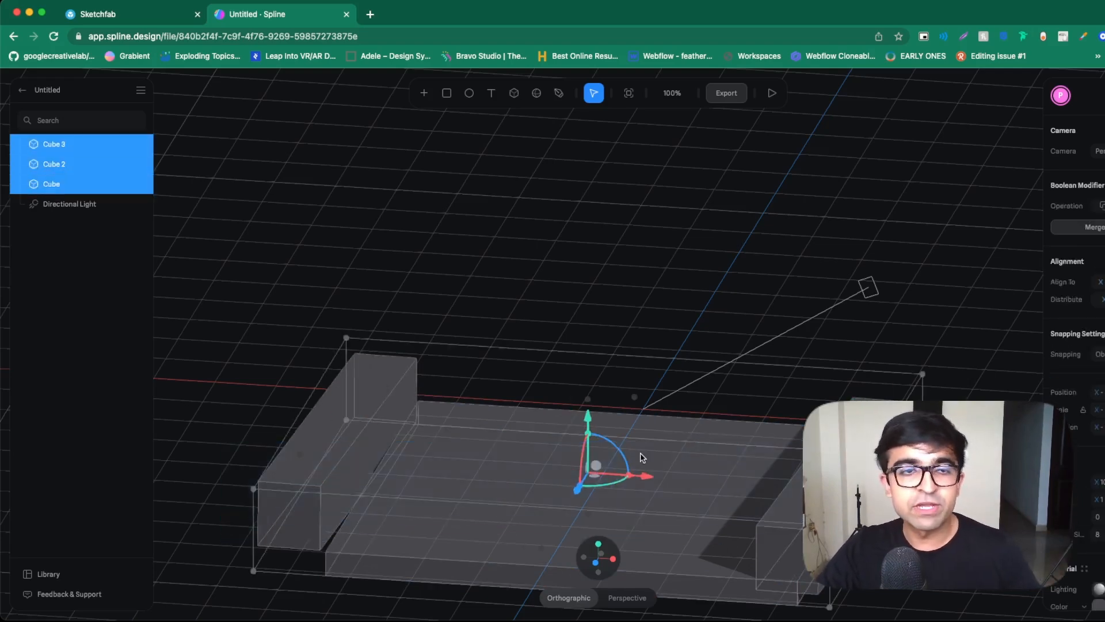
Step: Combine the three selected cubes into one group with Group Selection
{"action": "right_click", "coordinate": [641, 457]}
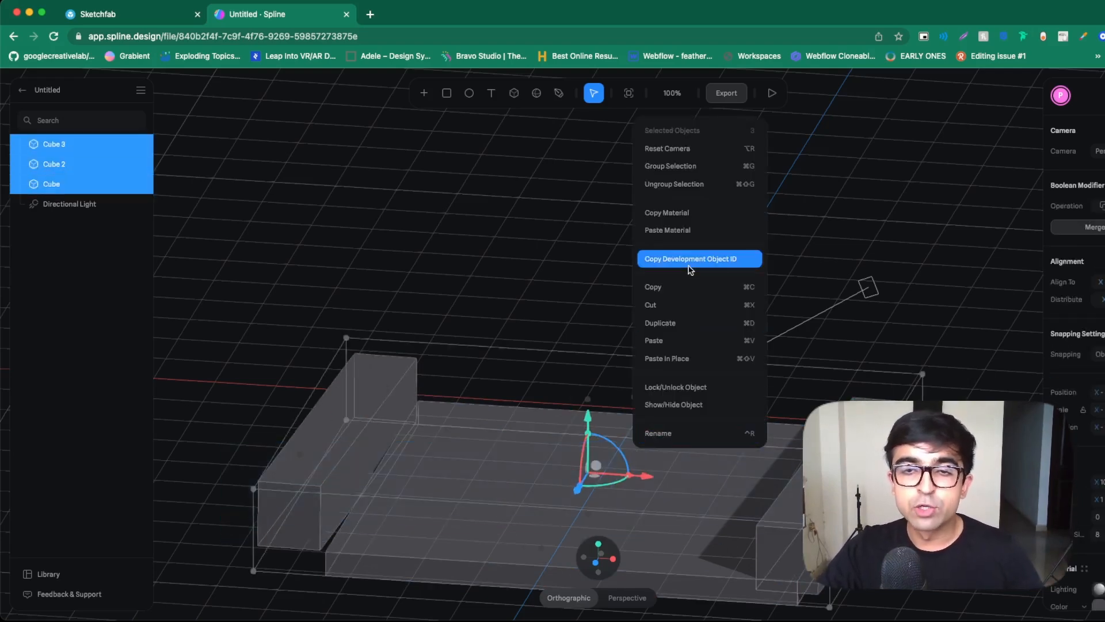
{"action": "left_click", "coordinate": [670, 166]}
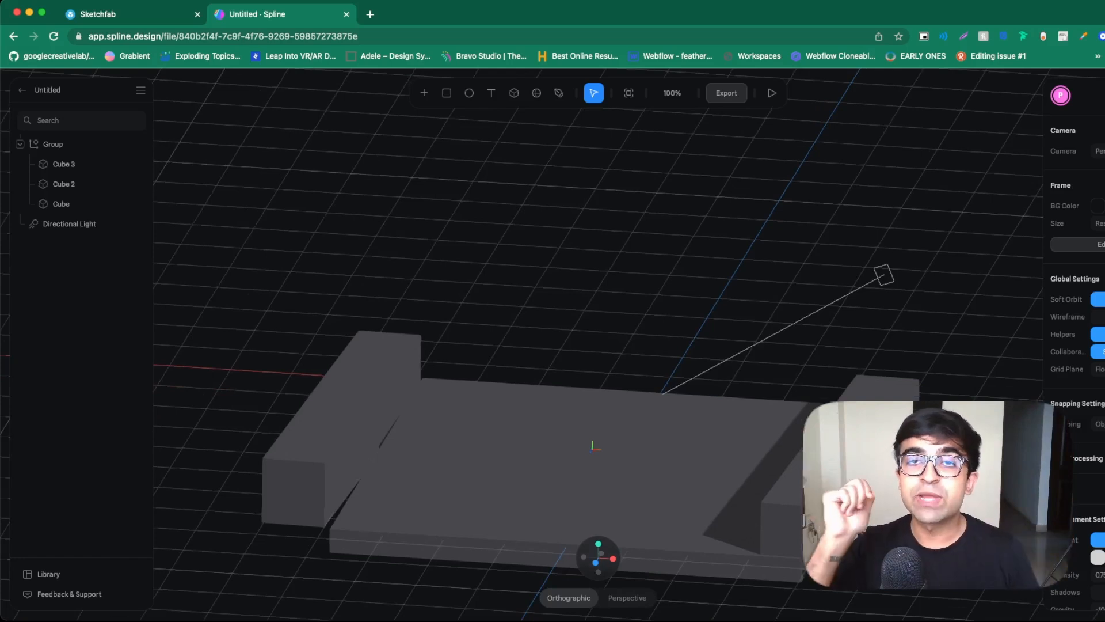
Step: Place a new cube above the grouped base, widen it into a broad slab and raise it to float higher
{"action": "left_click", "coordinate": [513, 92]}
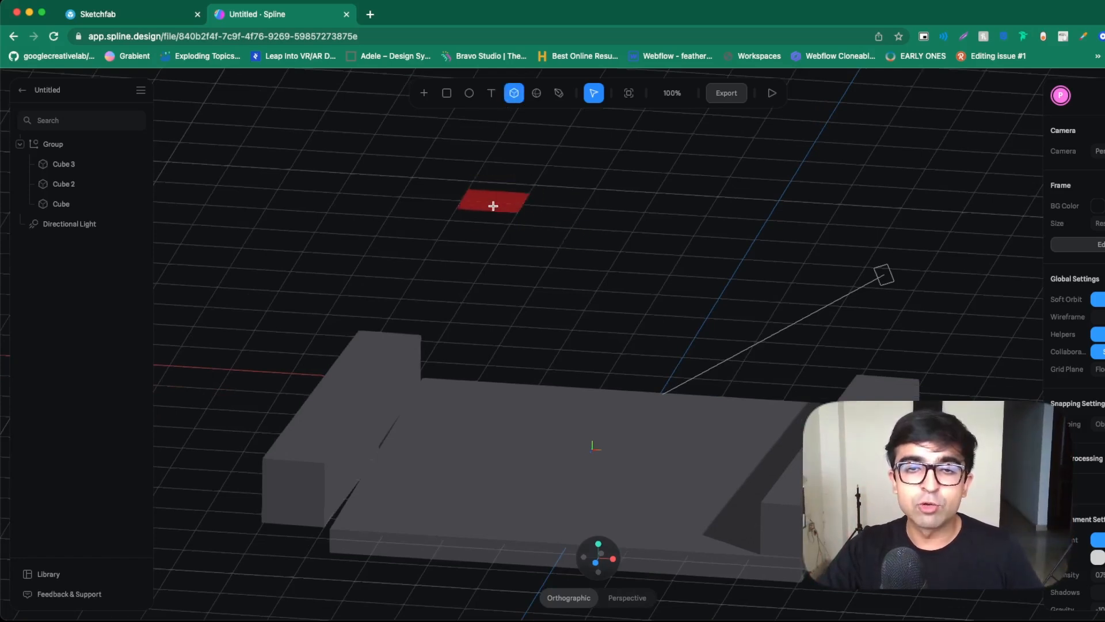
{"action": "left_click", "coordinate": [494, 205]}
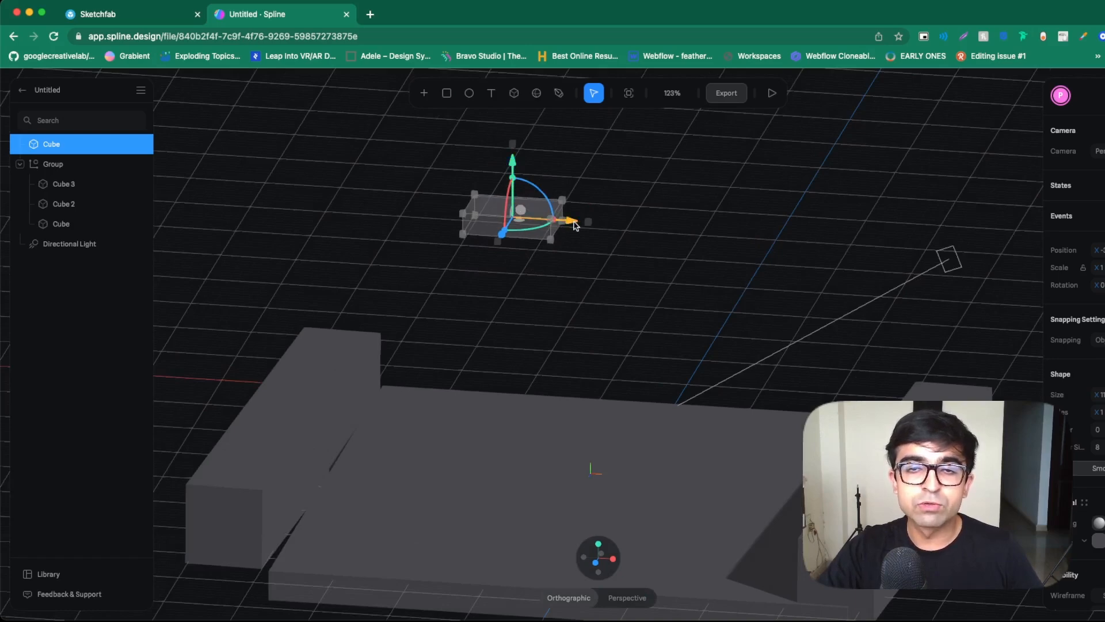
{"action": "left_click_drag", "start_coordinate": [571, 222], "coordinate": [948, 266]}
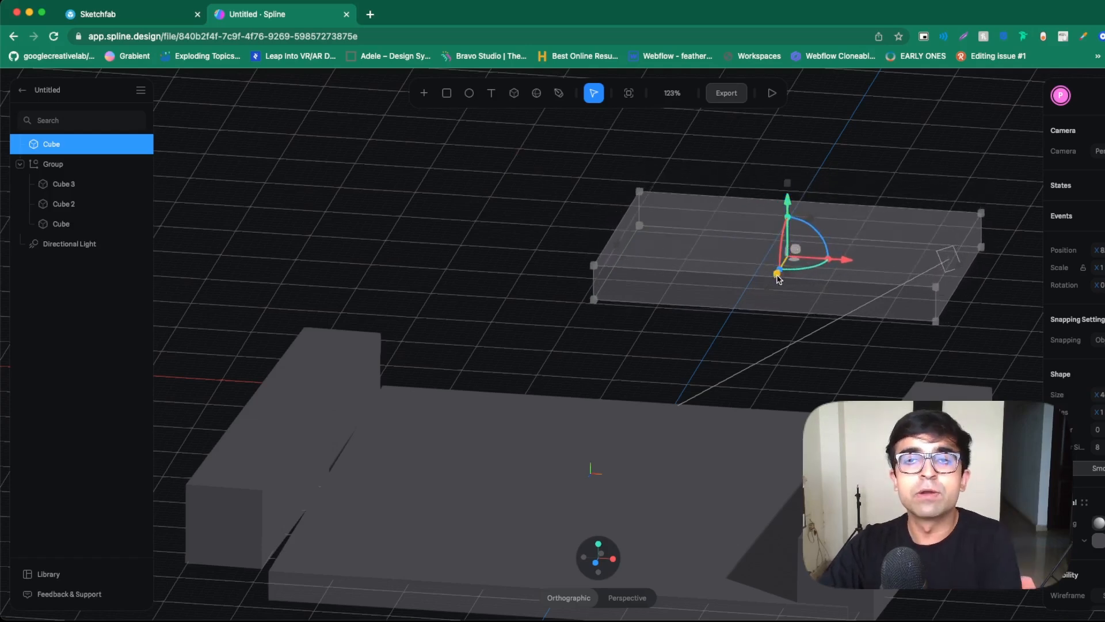
{"action": "left_click_drag", "start_coordinate": [777, 274], "coordinate": [698, 356]}
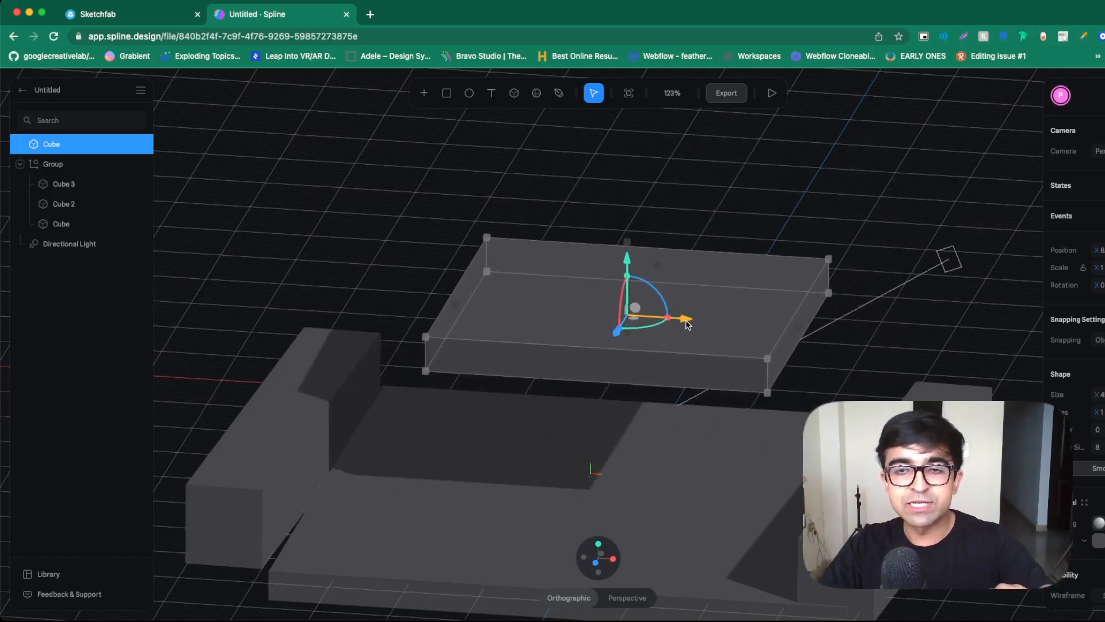
{"action": "left_click_drag", "start_coordinate": [680, 318], "coordinate": [712, 323]}
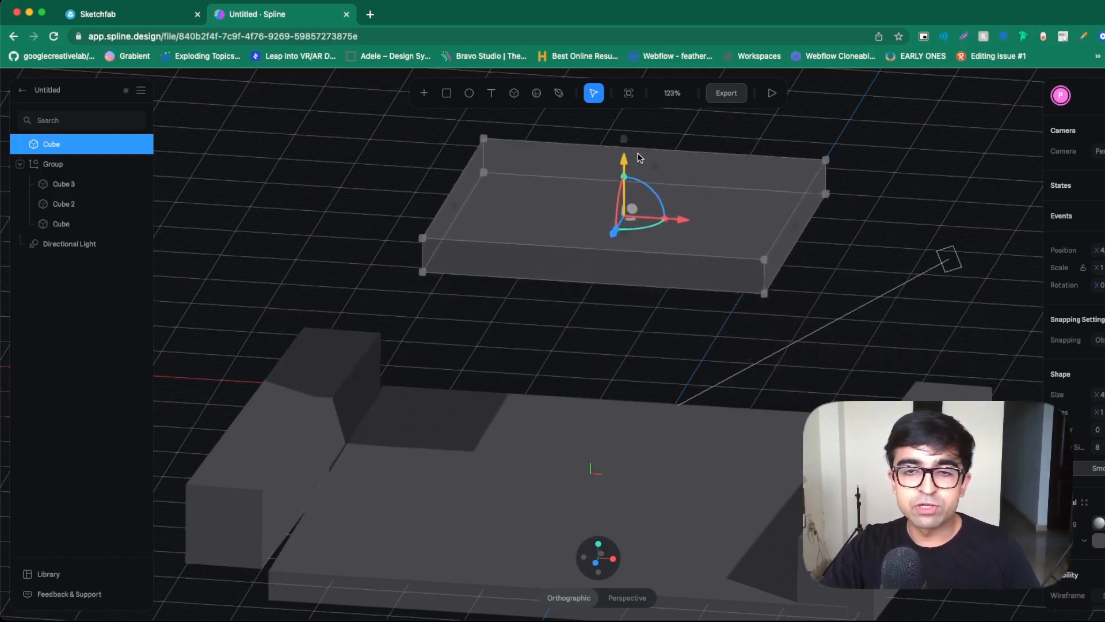
{"action": "scroll", "scroll_direction": "down", "scroll_amount": 3}
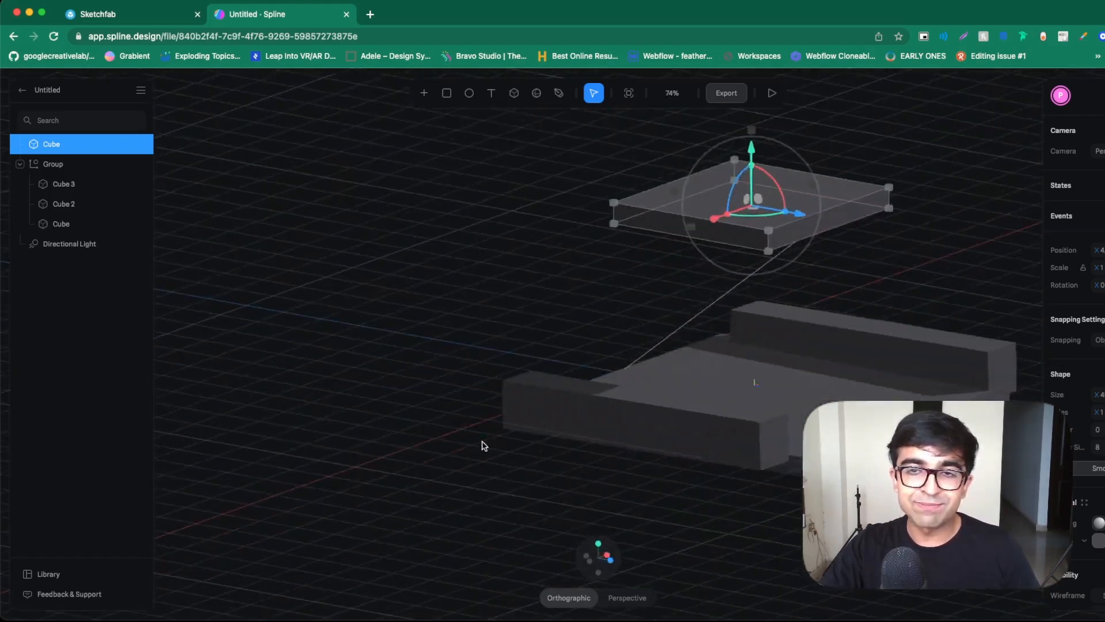
{"action": "left_click_drag", "start_coordinate": [485, 445], "coordinate": [746, 345]}
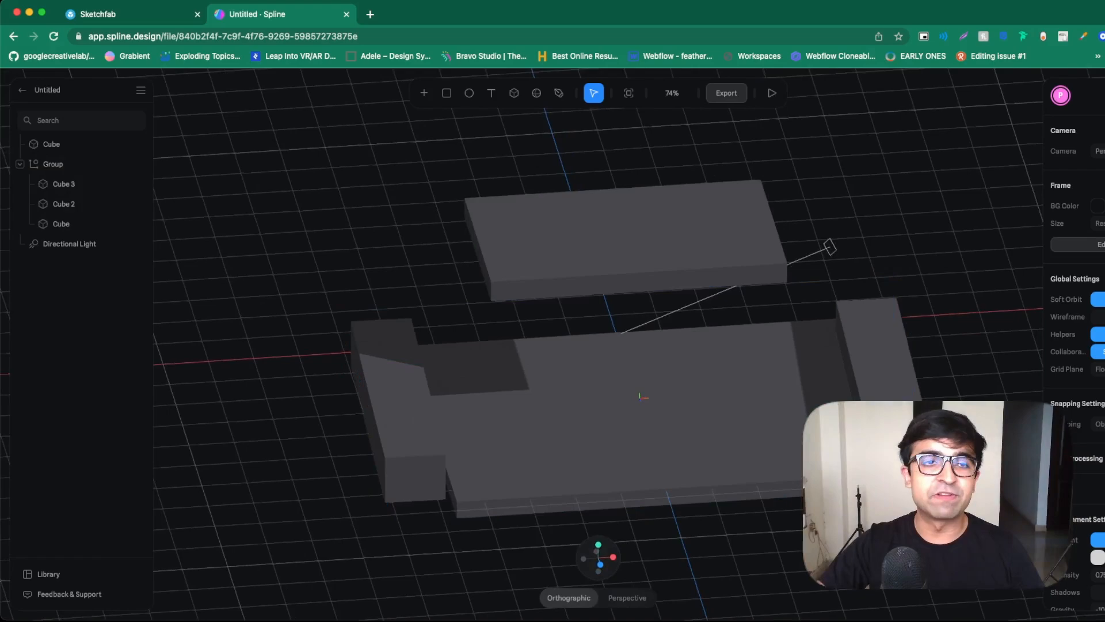
Step: Return to the Sketchfab tab and select the 'nike' search query for downloadable models
{"action": "left_click", "coordinate": [123, 14]}
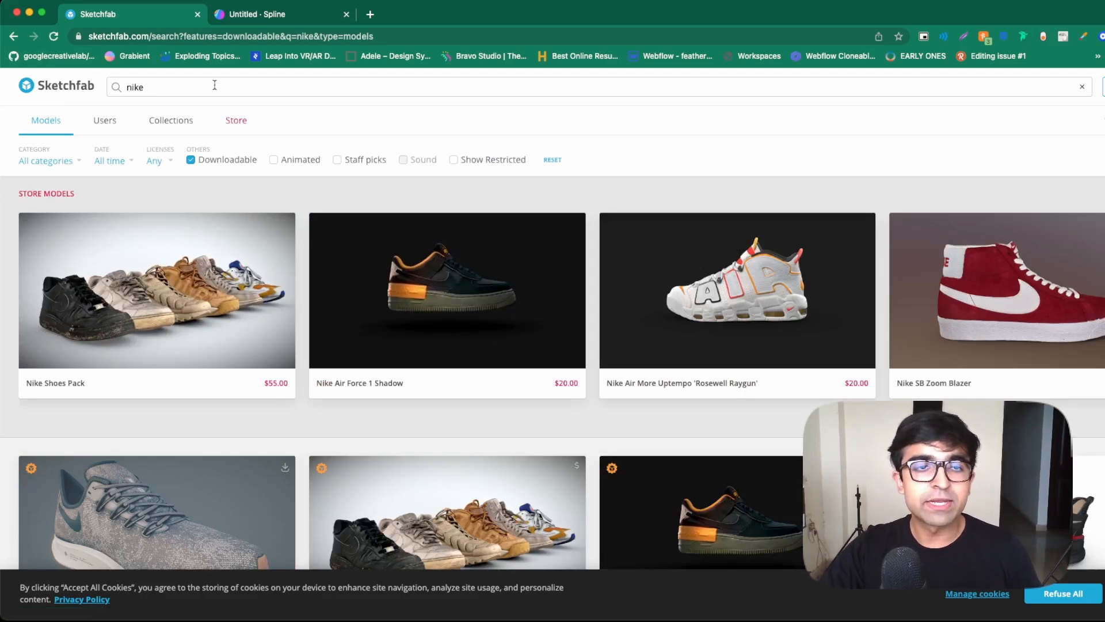
{"action": "double_click", "coordinate": [135, 86]}
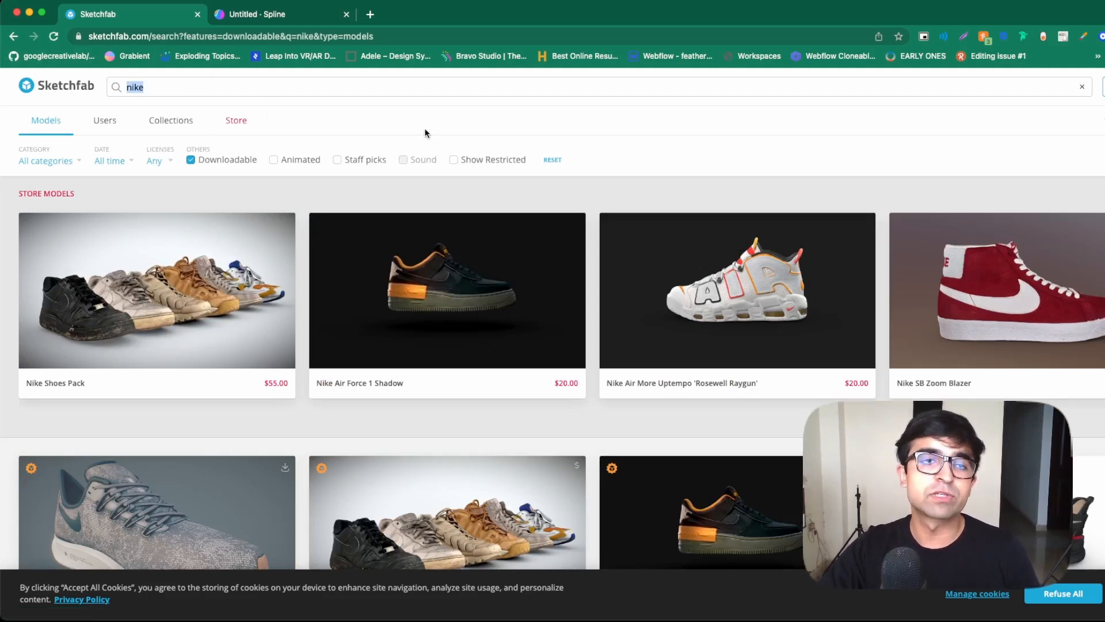
{"action": "mouse_move", "coordinate": [218, 153]}
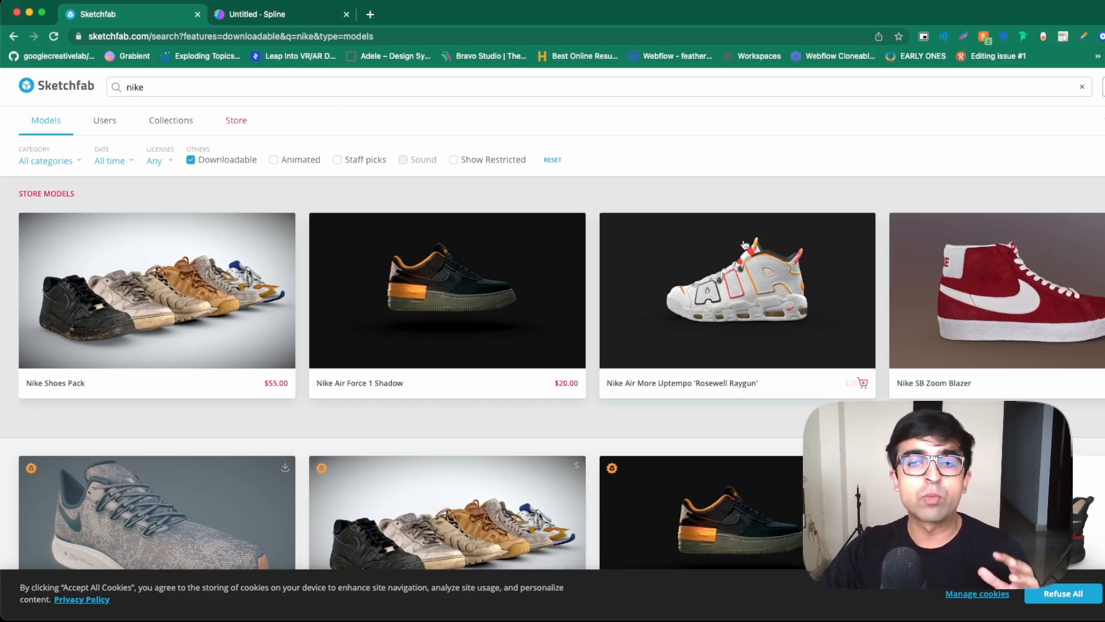
Step: Browse further down the Nike results and open the Nike Zoom Pegasus sneaker model
{"action": "scroll", "scroll_direction": "down", "scroll_amount": 3}
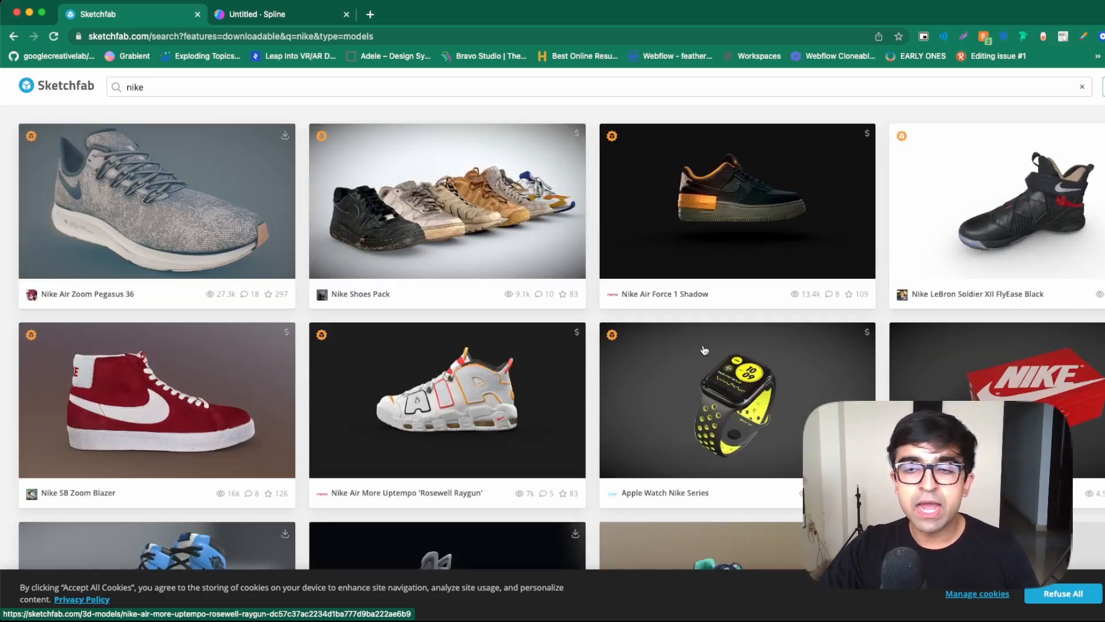
{"action": "scroll", "scroll_direction": "down", "scroll_amount": 3}
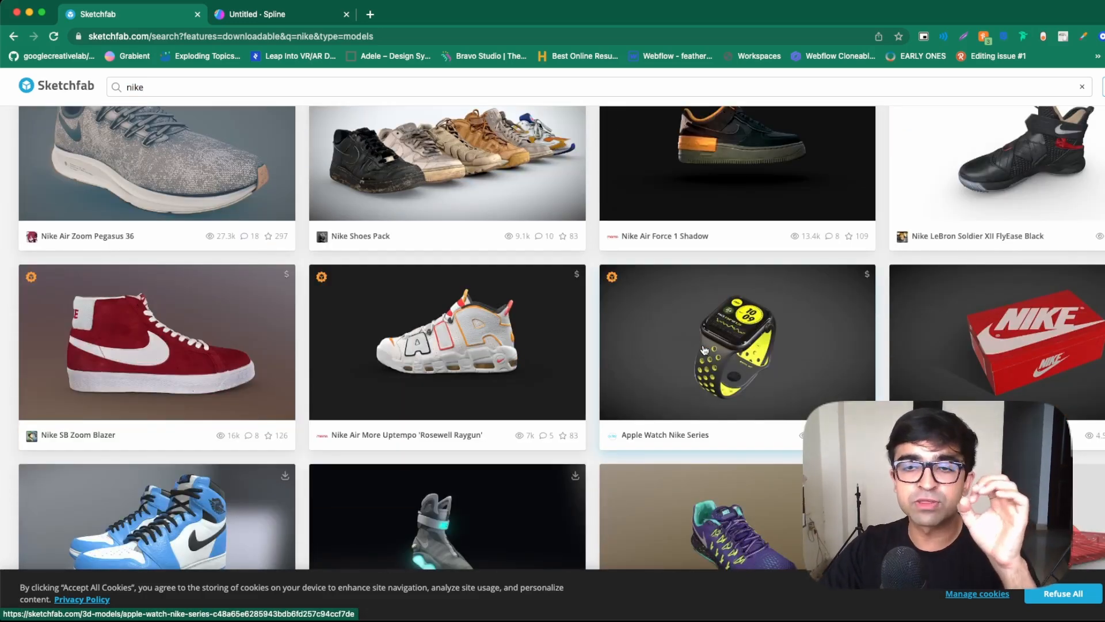
{"action": "mouse_move", "coordinate": [195, 311]}
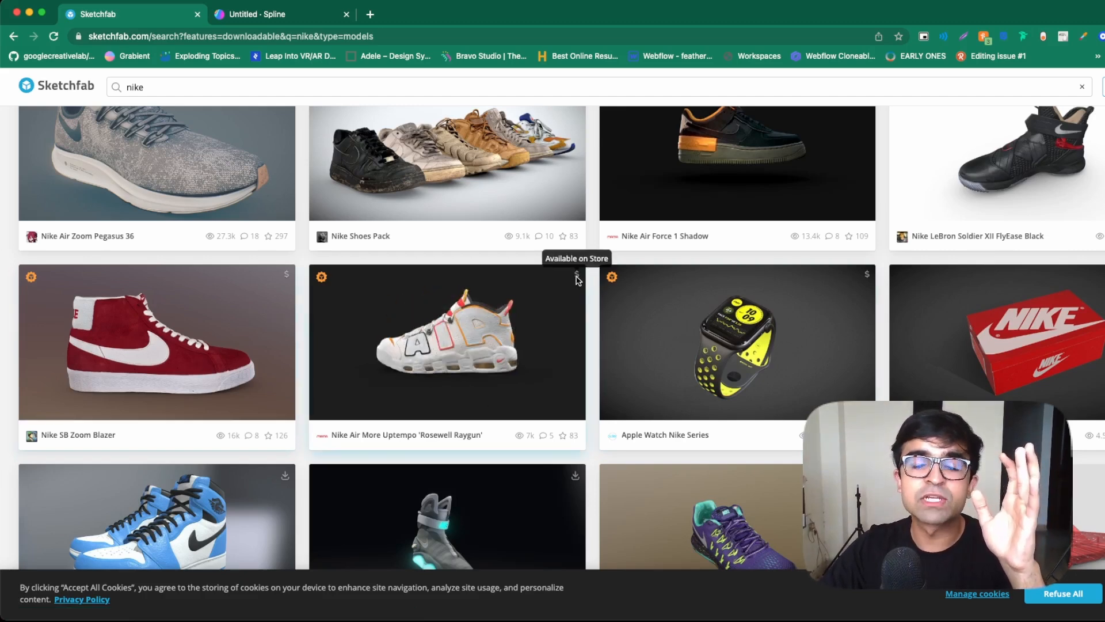
{"action": "scroll", "scroll_direction": "down", "scroll_amount": 3}
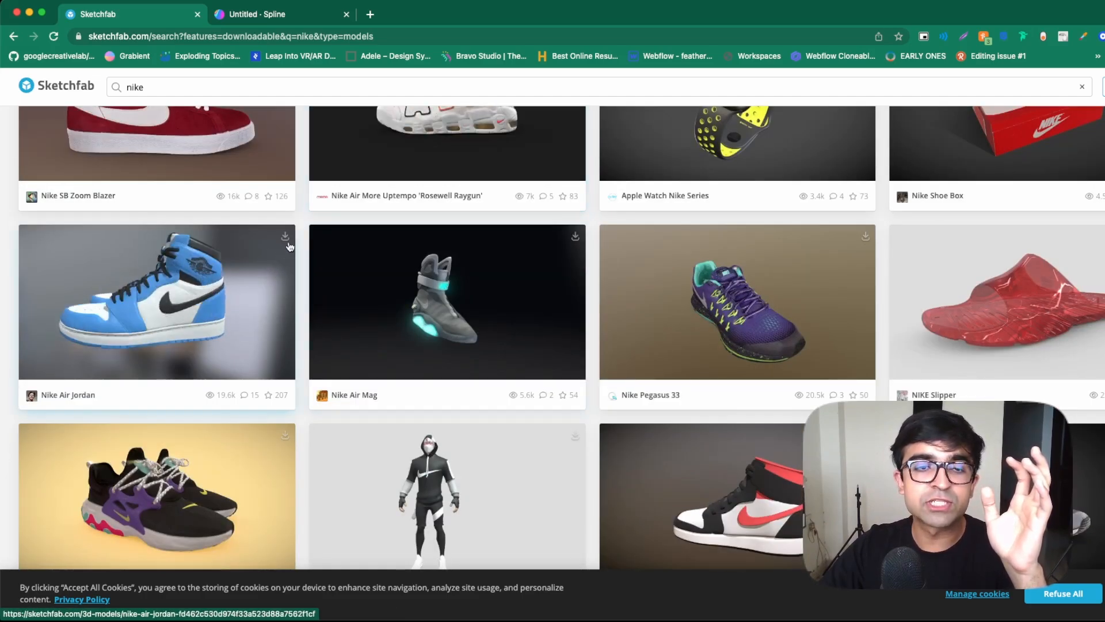
{"action": "mouse_move", "coordinate": [285, 237]}
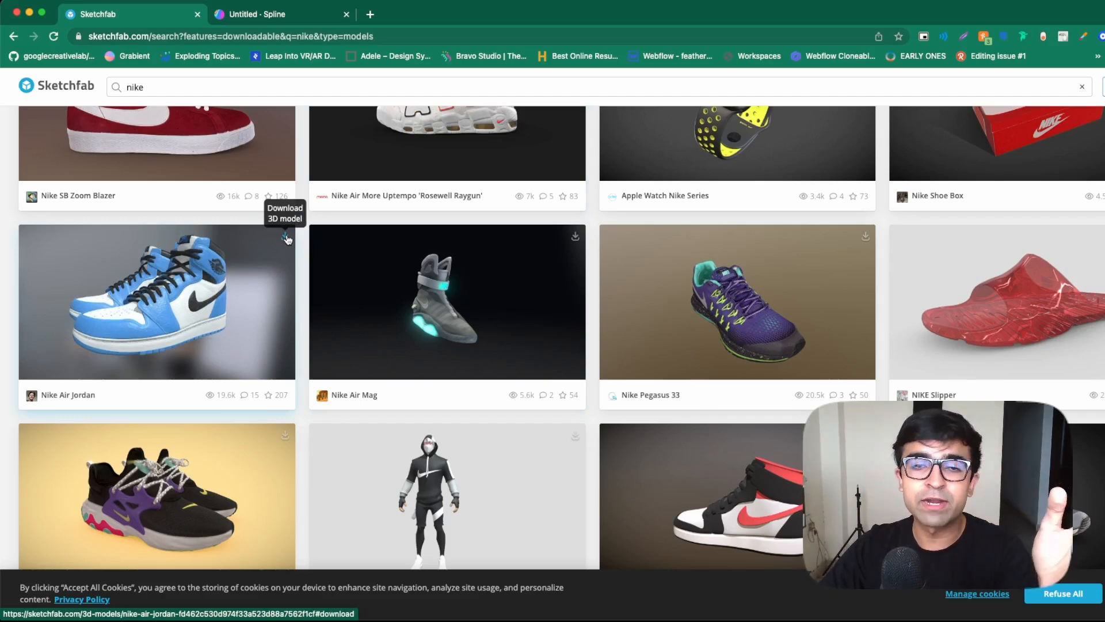
{"action": "scroll", "scroll_direction": "down", "scroll_amount": 3}
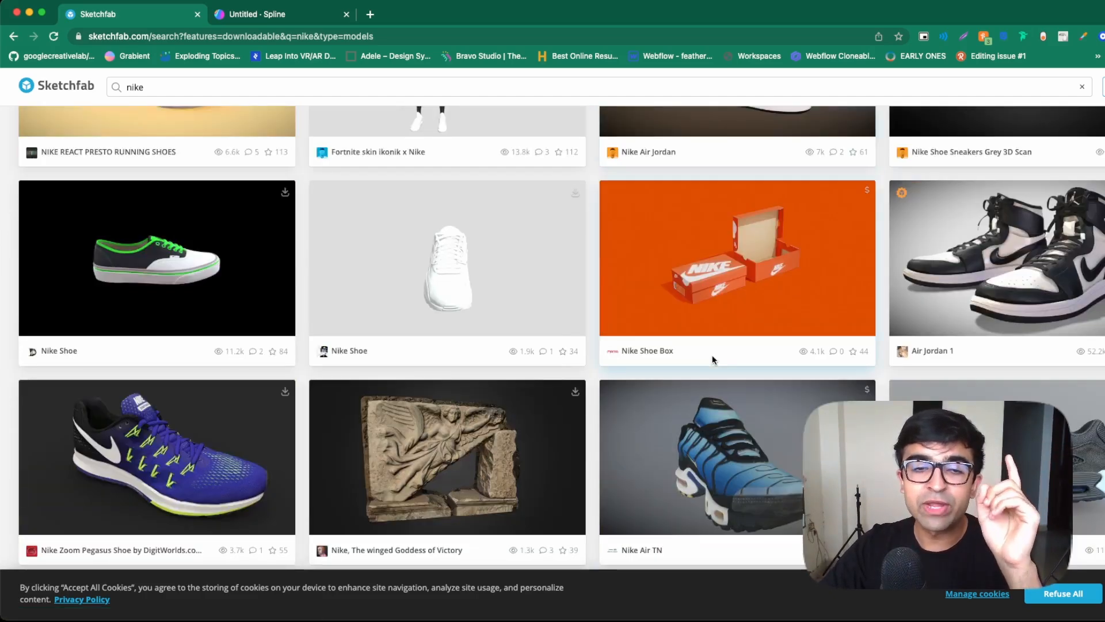
{"action": "left_click", "coordinate": [155, 455]}
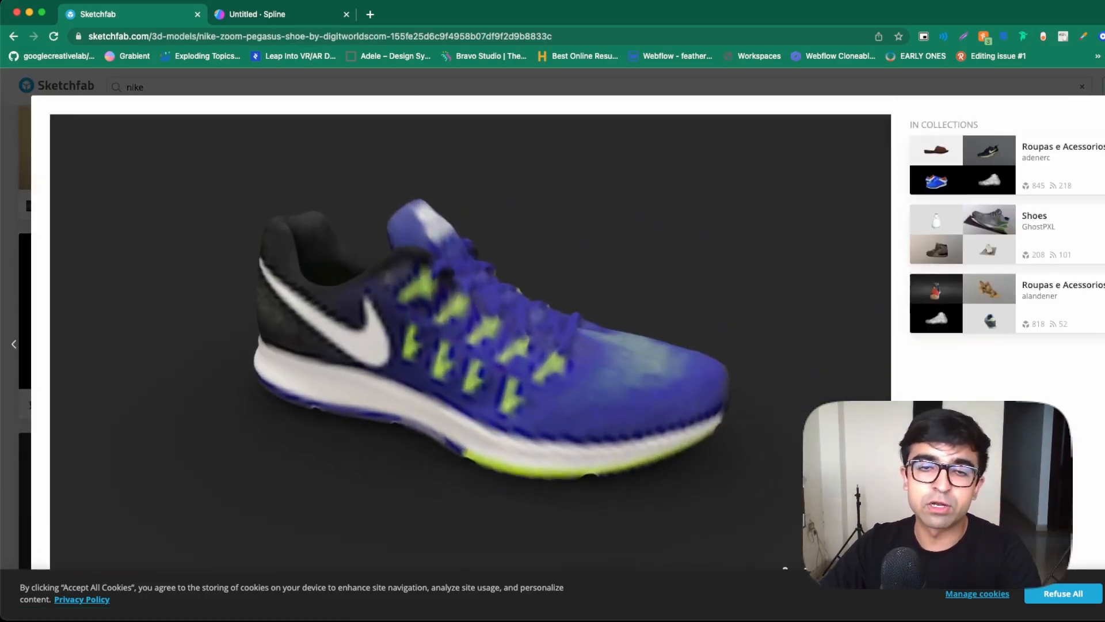
Step: Download the Nike Zoom Pegasus shoe in its original .obj format as a zip
{"action": "scroll", "scroll_direction": "down", "scroll_amount": 3}
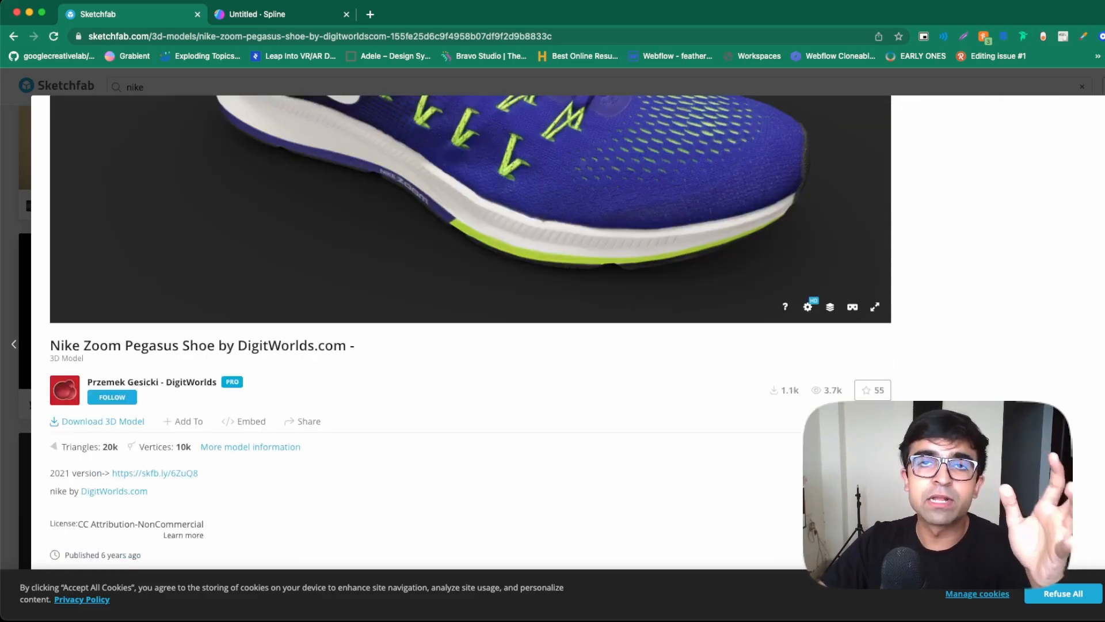
{"action": "scroll", "scroll_direction": "down", "scroll_amount": 3}
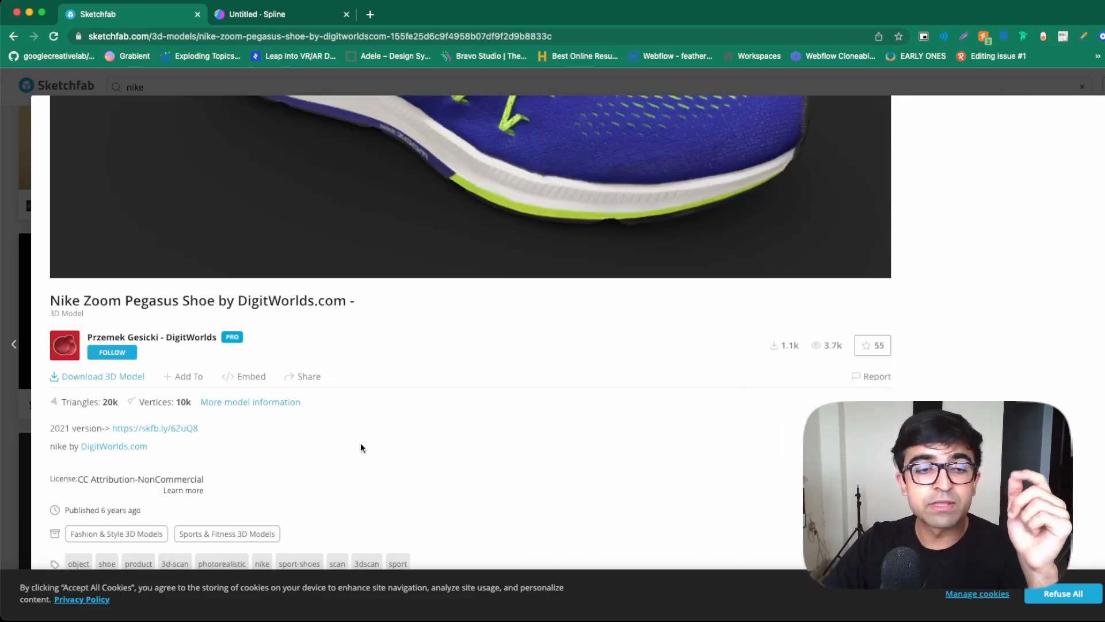
{"action": "left_click", "coordinate": [103, 376]}
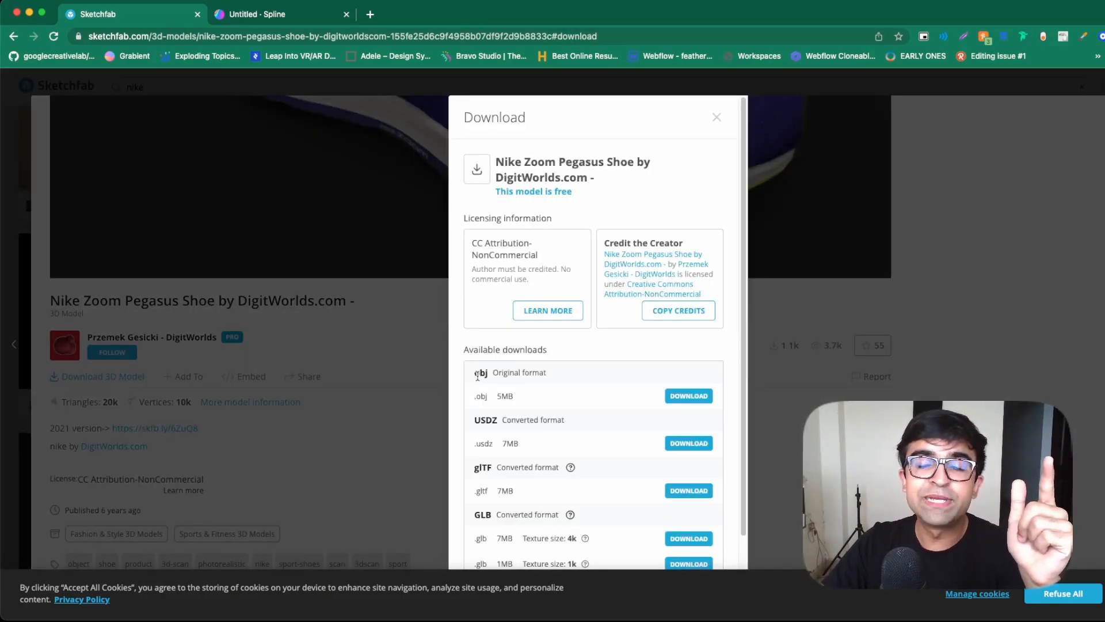
{"action": "left_click", "coordinate": [689, 395]}
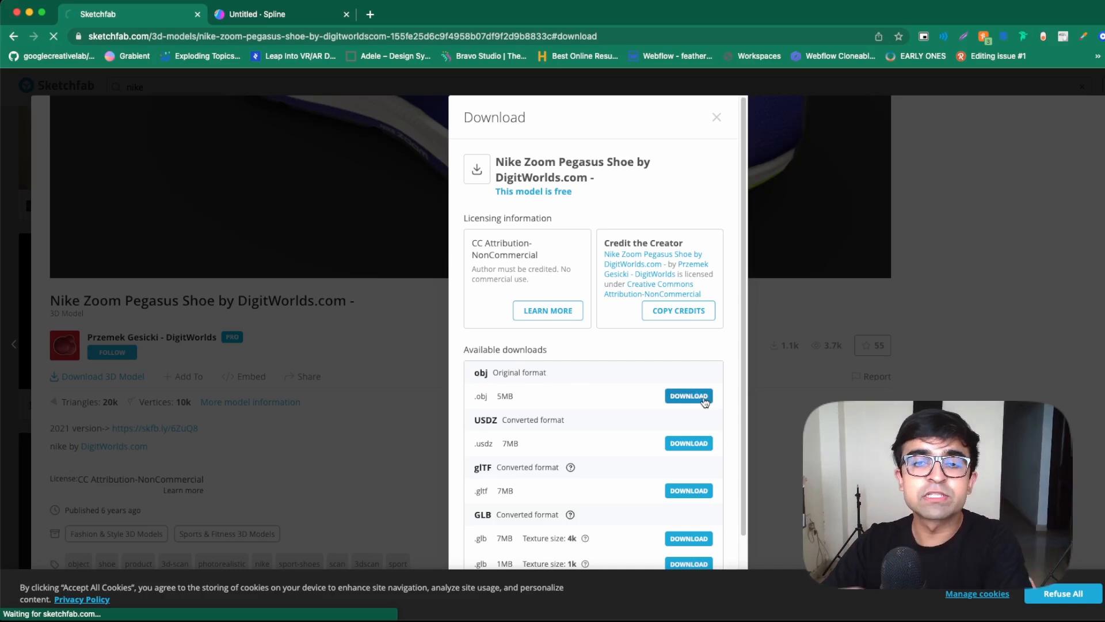
{"action": "left_click", "coordinate": [688, 395]}
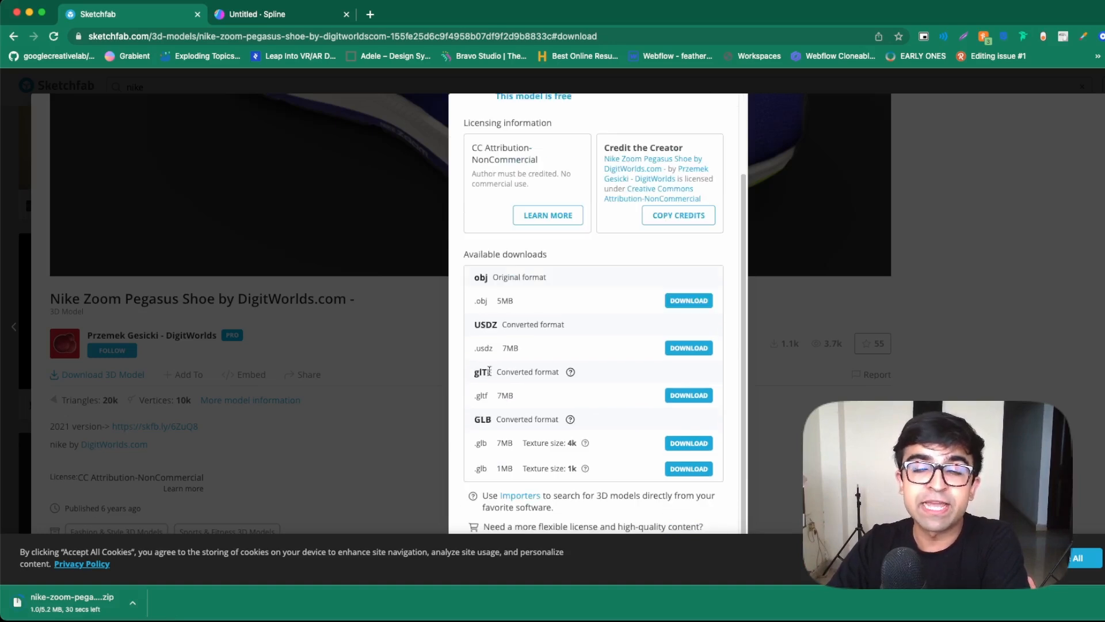
{"action": "mouse_move", "coordinate": [313, 353]}
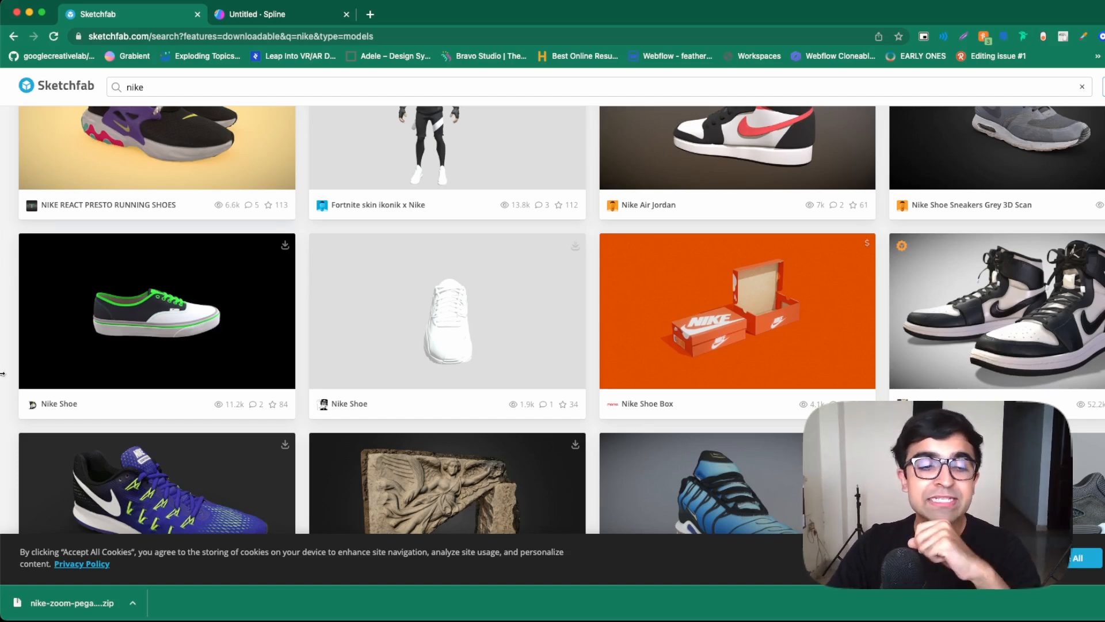
{"action": "left_click", "coordinate": [70, 602]}
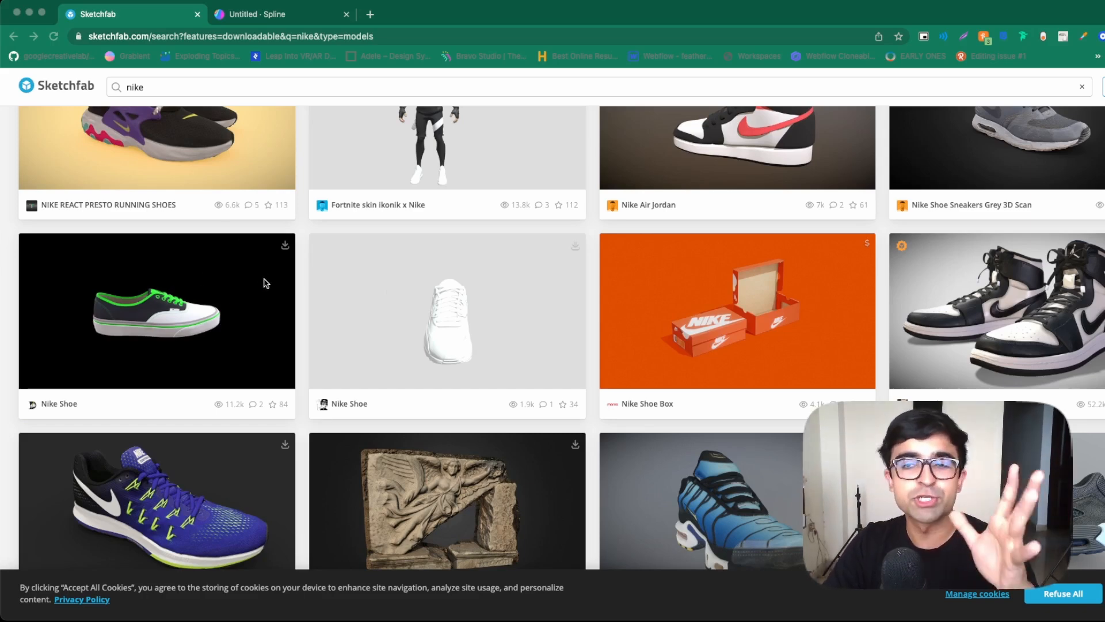
{"action": "mouse_move", "coordinate": [284, 253]}
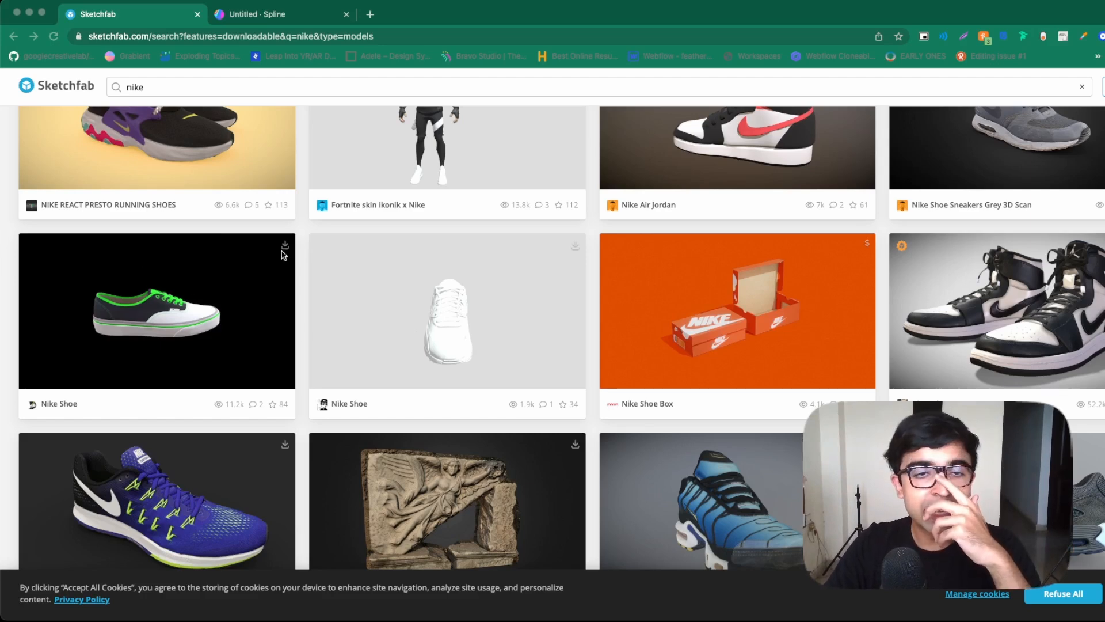
{"action": "mouse_move", "coordinate": [317, 319]}
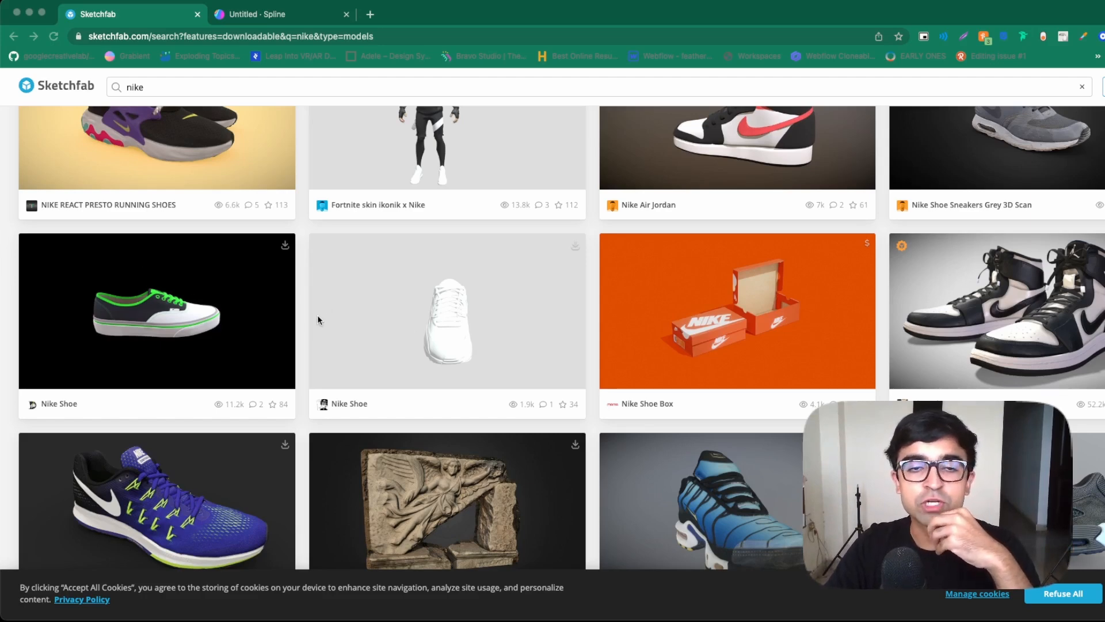
{"action": "mouse_move", "coordinate": [327, 321]}
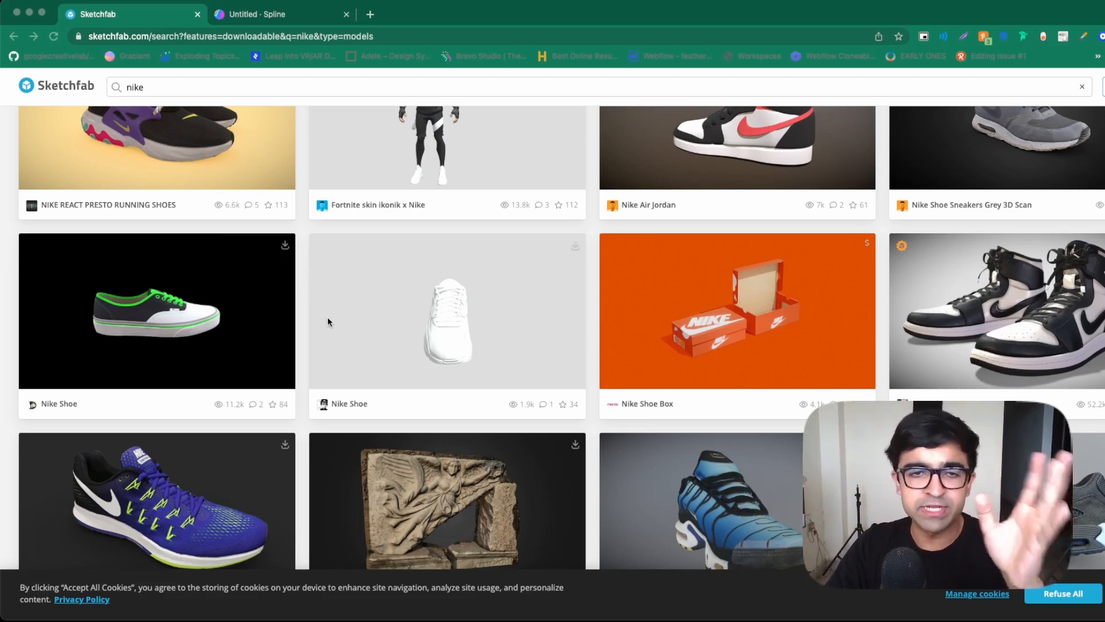
{"action": "mouse_move", "coordinate": [329, 316]}
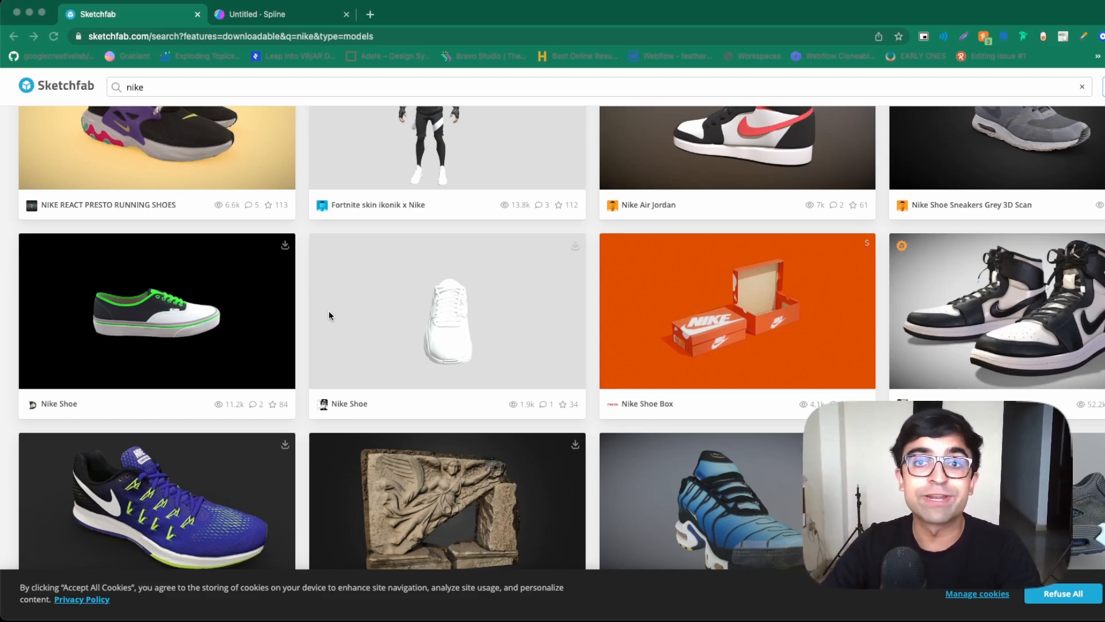
{"action": "left_click", "coordinate": [281, 14]}
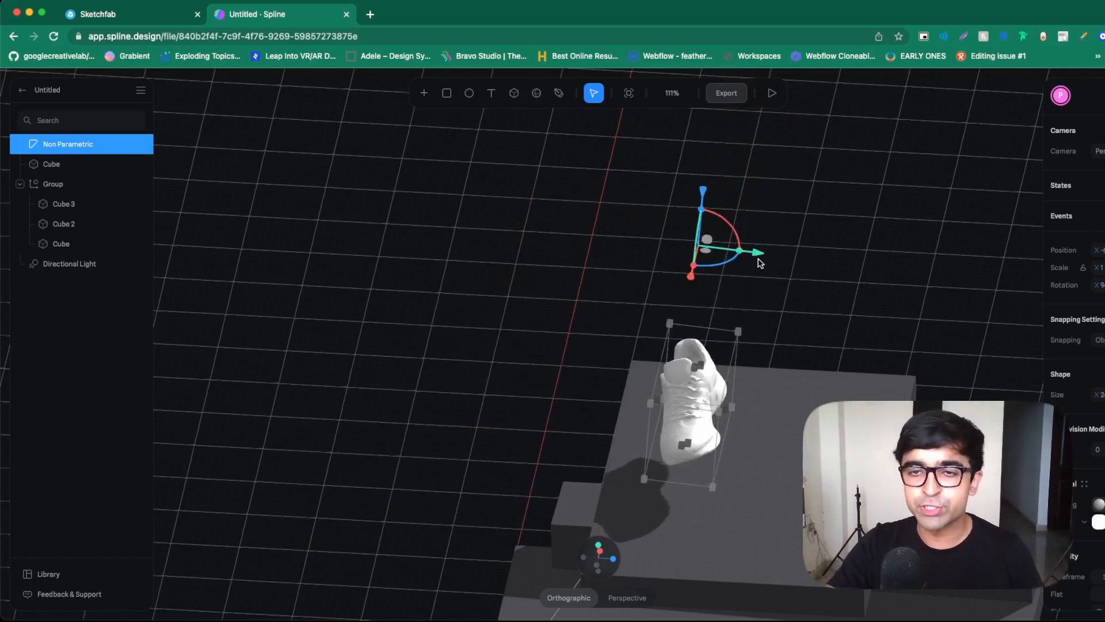
Step: Move the imported Nike shoe with the transform gizmo to hover above the upper slab
{"action": "left_click_drag", "start_coordinate": [757, 252], "coordinate": [827, 252]}
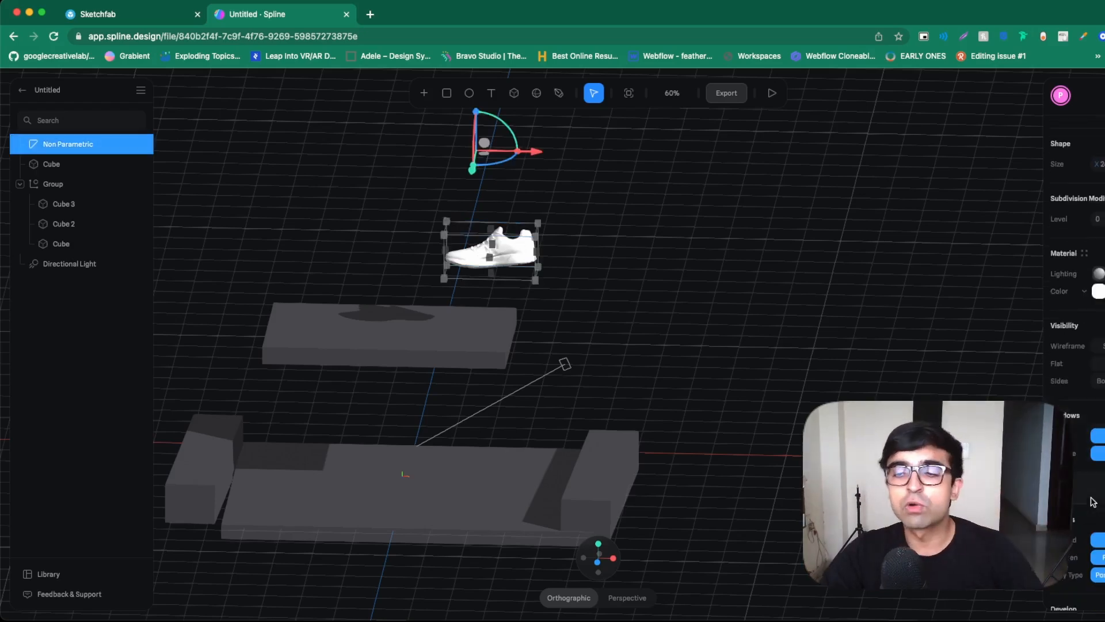
Step: Reach the Physics section in the shoe's properties panel to switch it on
{"action": "scroll", "scroll_direction": "down", "scroll_amount": 3}
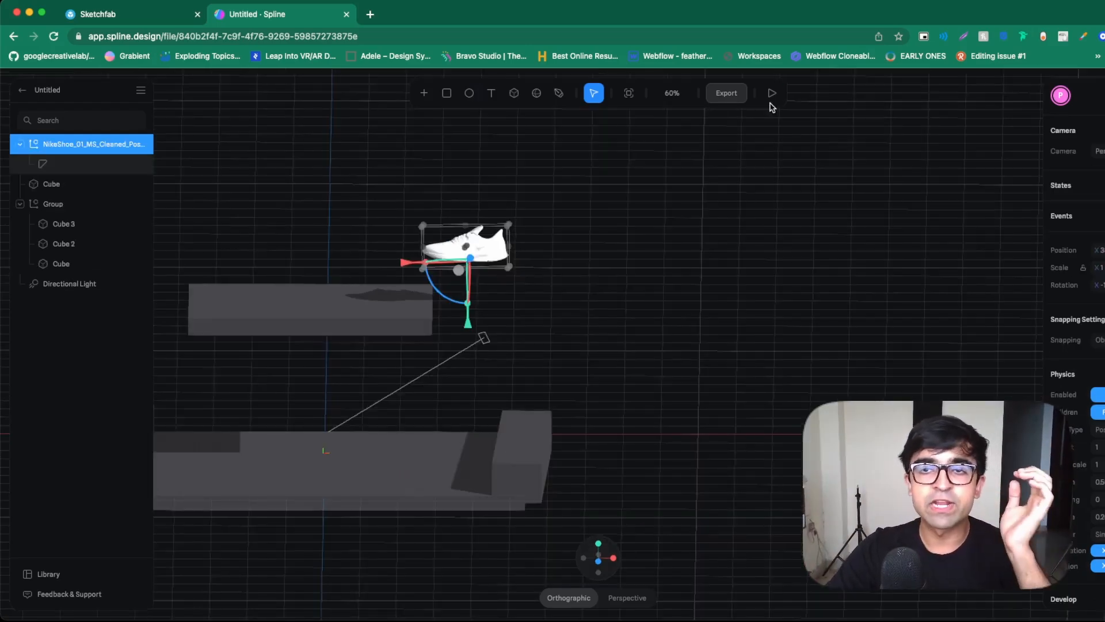
{"action": "left_click", "coordinate": [771, 92]}
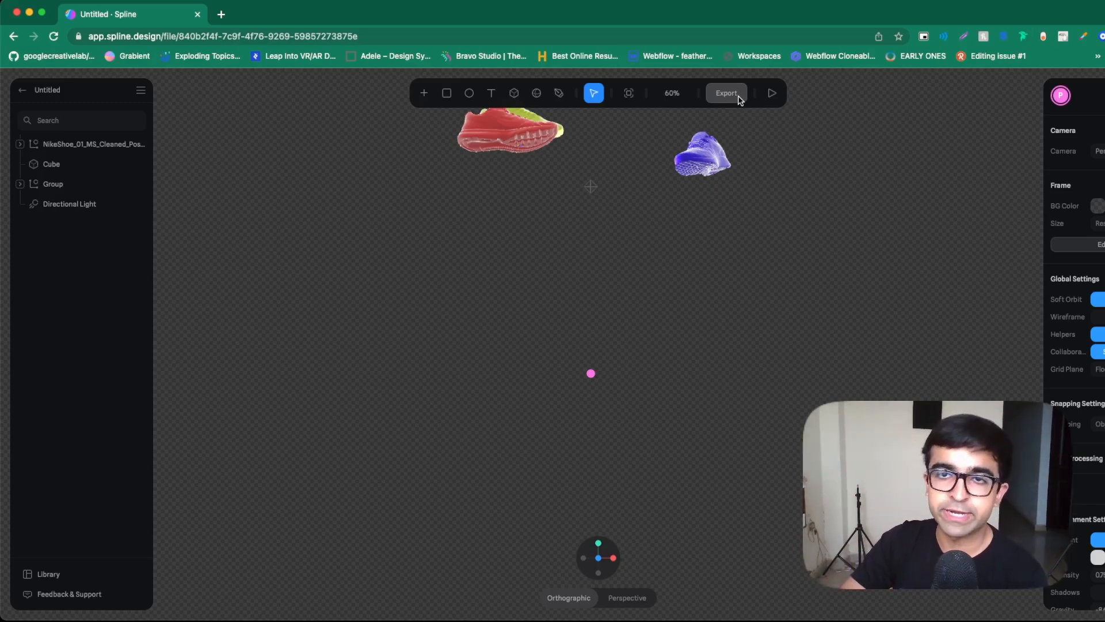
Step: Choose Frame Recording export with GIF format and manual recording time
{"action": "left_click", "coordinate": [725, 92]}
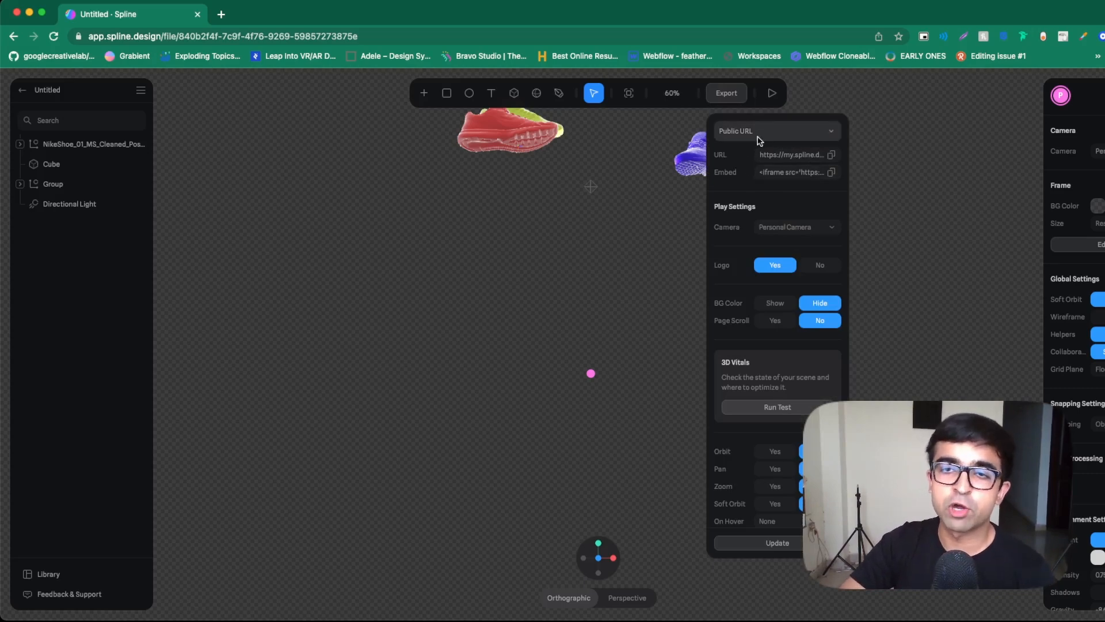
{"action": "mouse_move", "coordinate": [799, 131]}
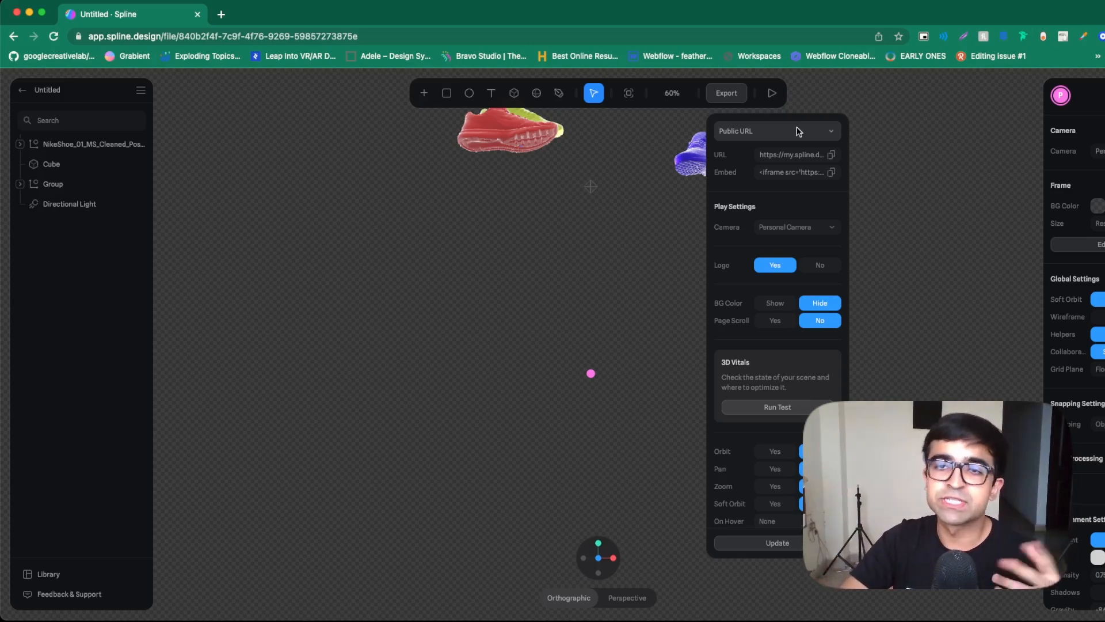
{"action": "left_click", "coordinate": [775, 130]}
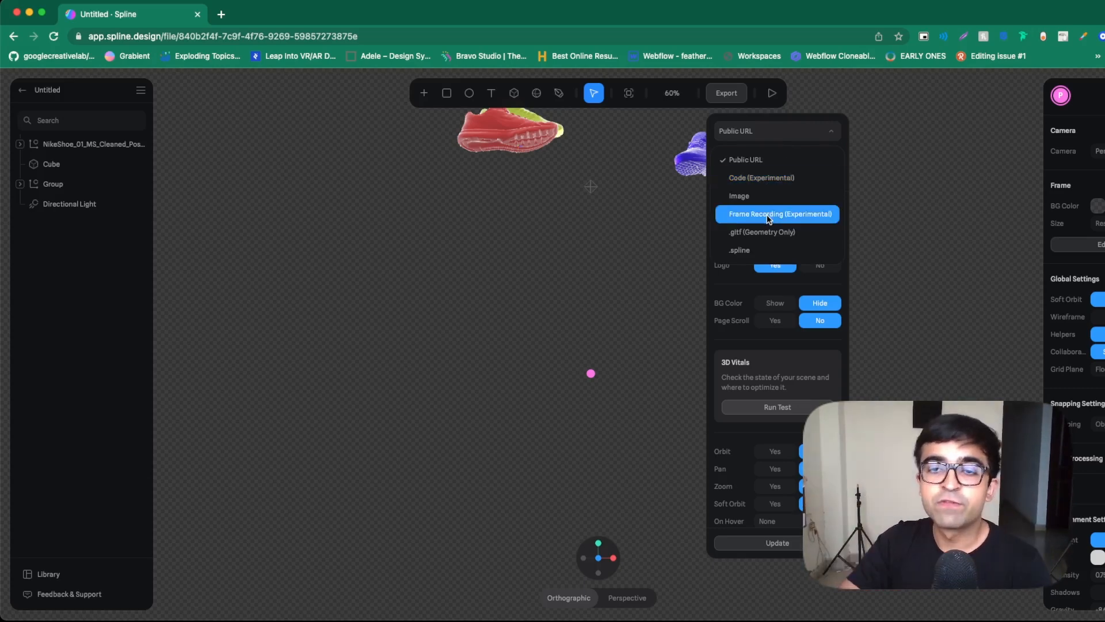
{"action": "left_click", "coordinate": [777, 214]}
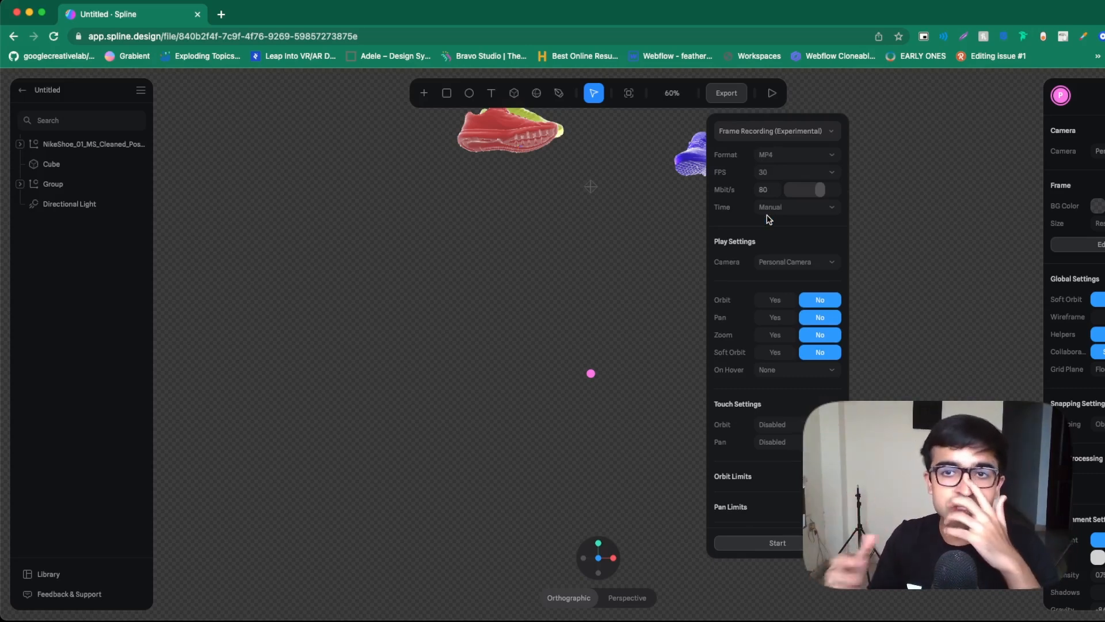
{"action": "left_click", "coordinate": [796, 154]}
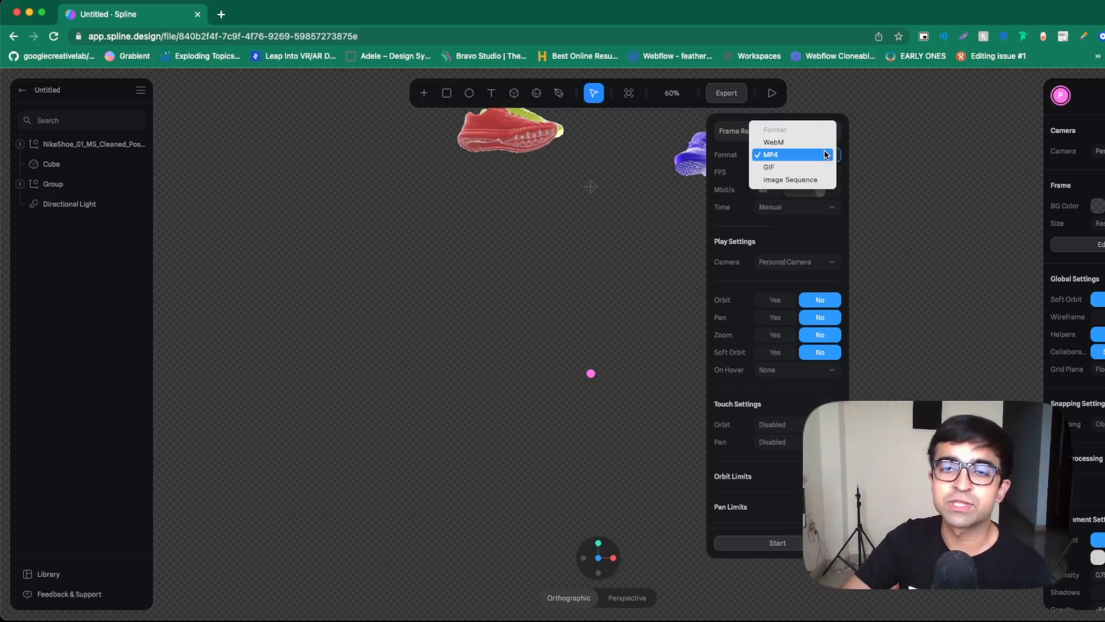
{"action": "left_click", "coordinate": [767, 167]}
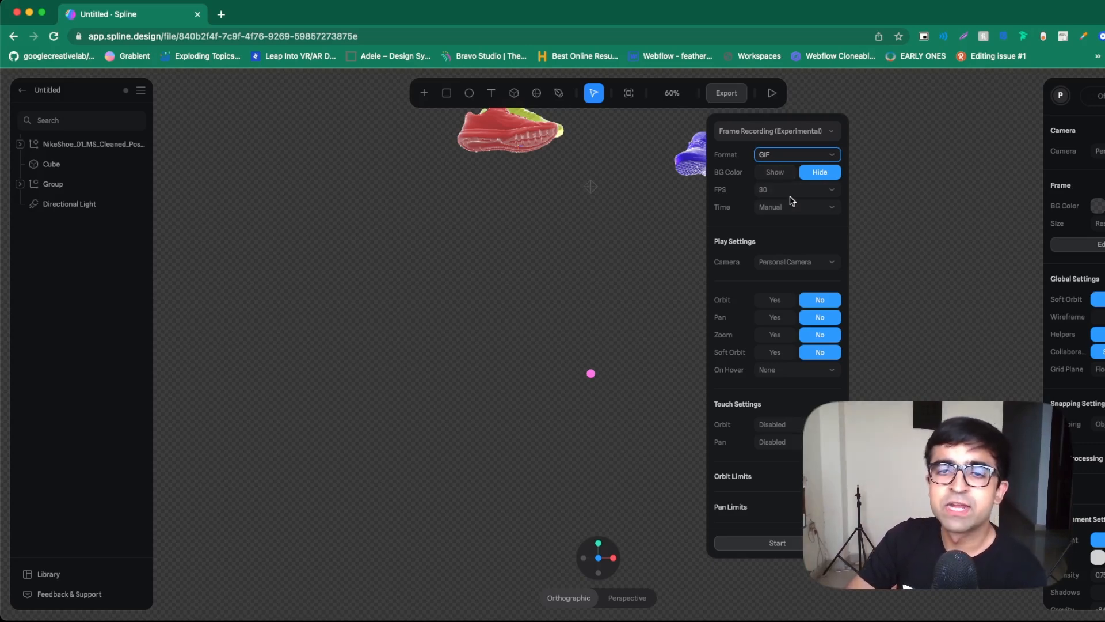
{"action": "left_click", "coordinate": [797, 206]}
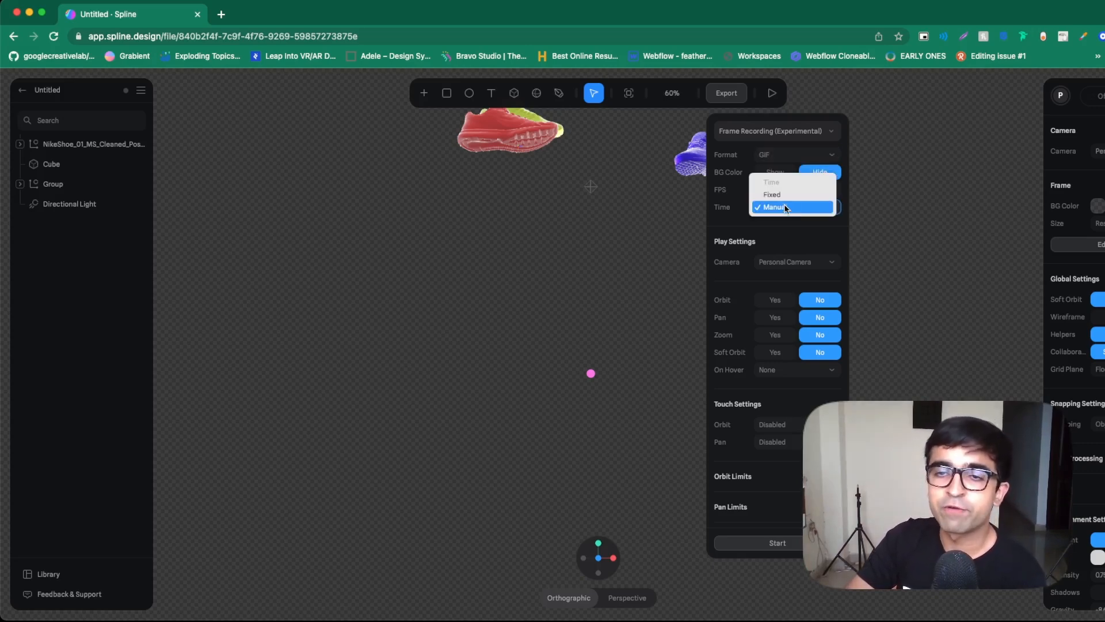
{"action": "left_click", "coordinate": [774, 206]}
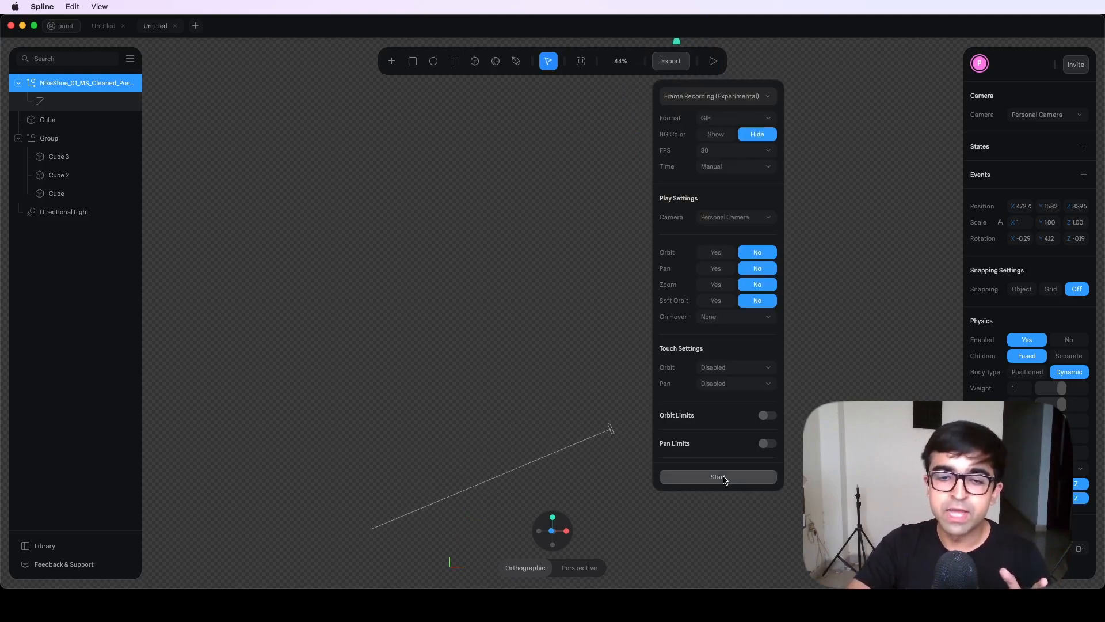
Step: Start capturing the falling-shoe animation as a GIF
{"action": "left_click", "coordinate": [717, 476]}
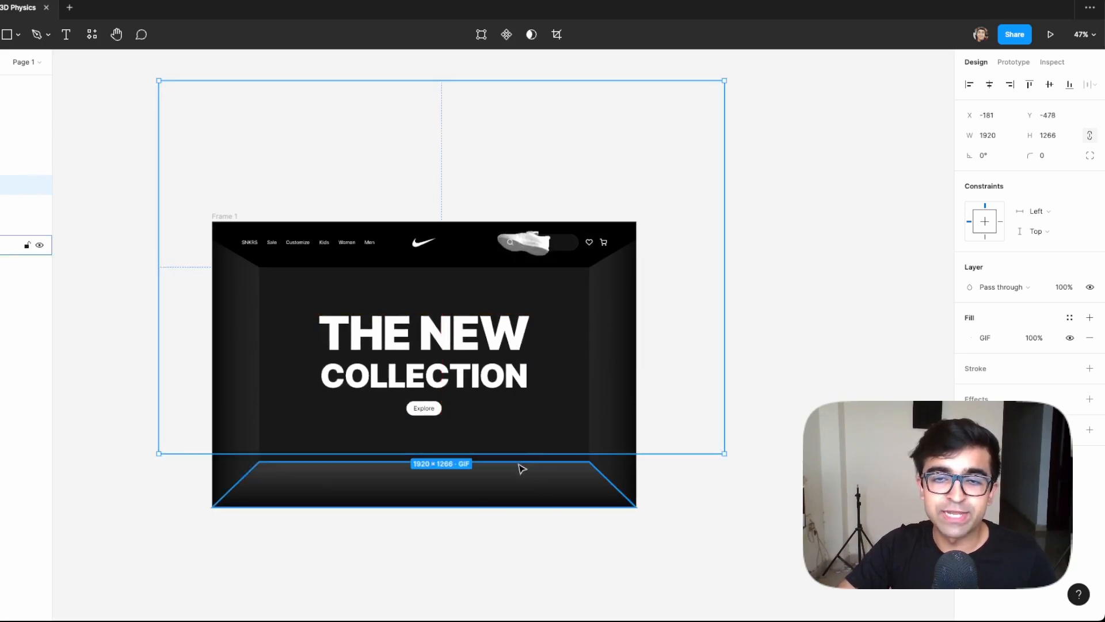
Step: Switch windows to bring the exported GIF onto the Nike landing page
{"action": "left_click", "coordinate": [1050, 34]}
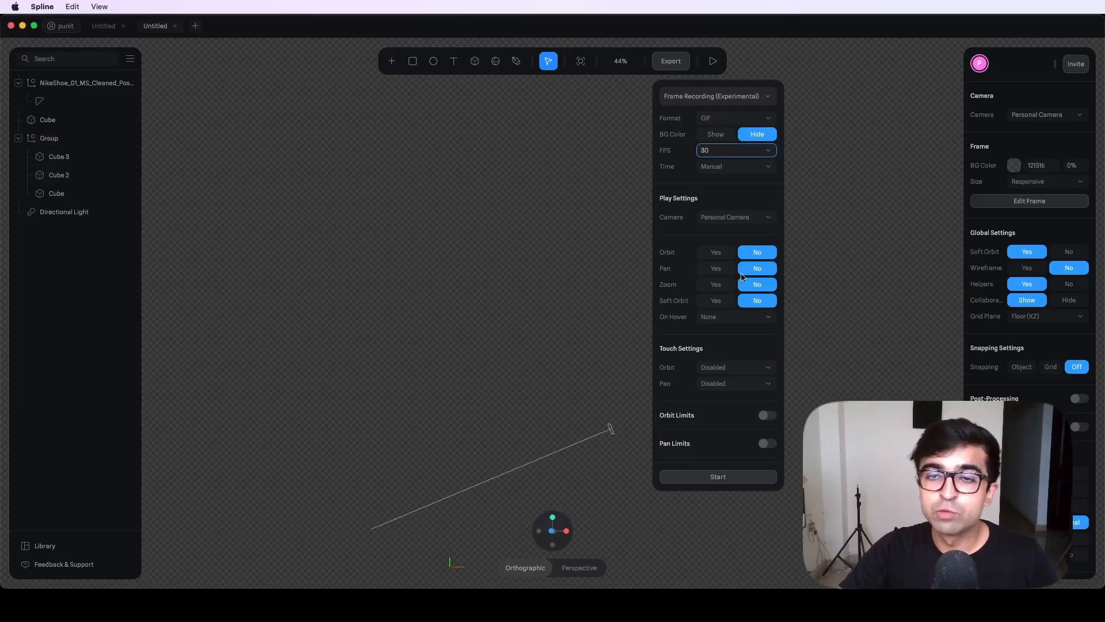
Step: Set the GIF recording frame rate to 60 FPS
{"action": "type", "text": "60"}
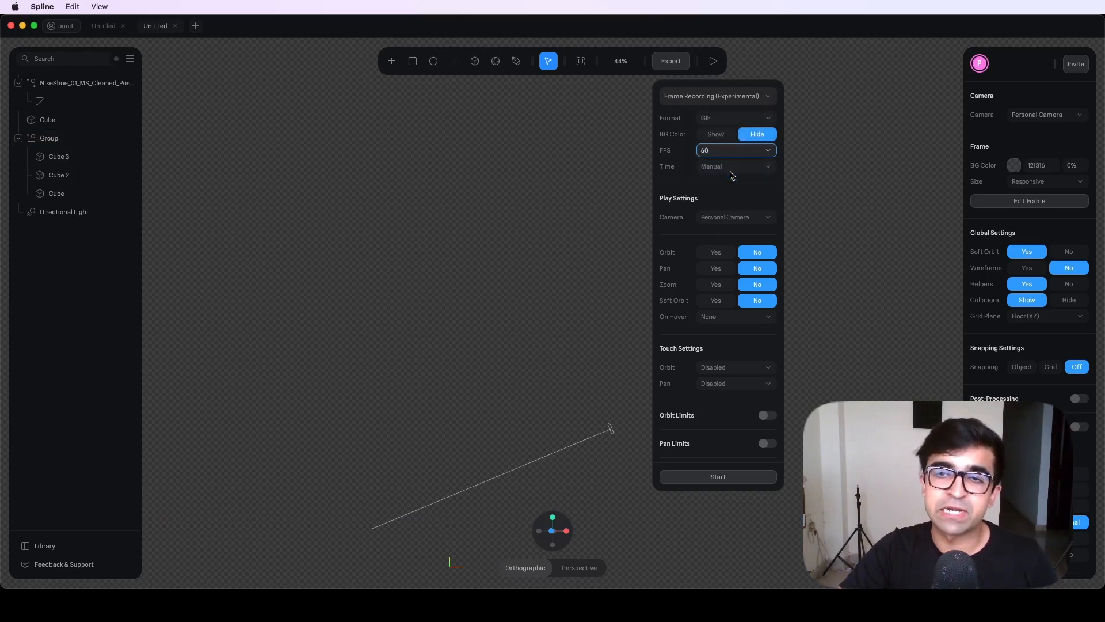